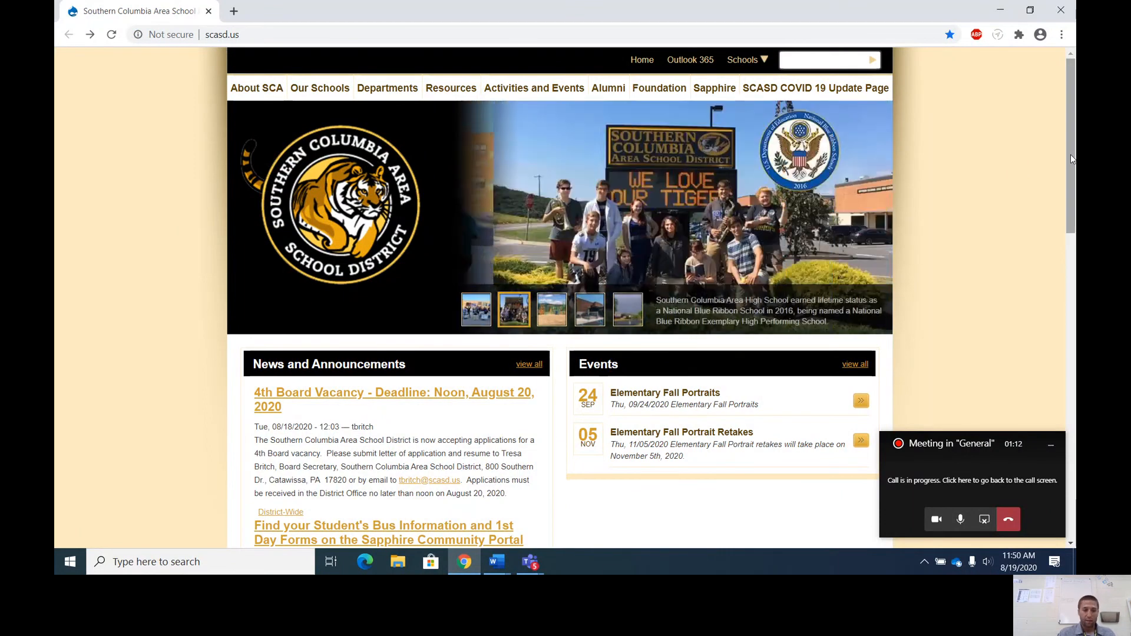
# Scroll the scasd.us homepage to Quick Links and go to the district Moodle site.
pyautogui.scroll(-3)
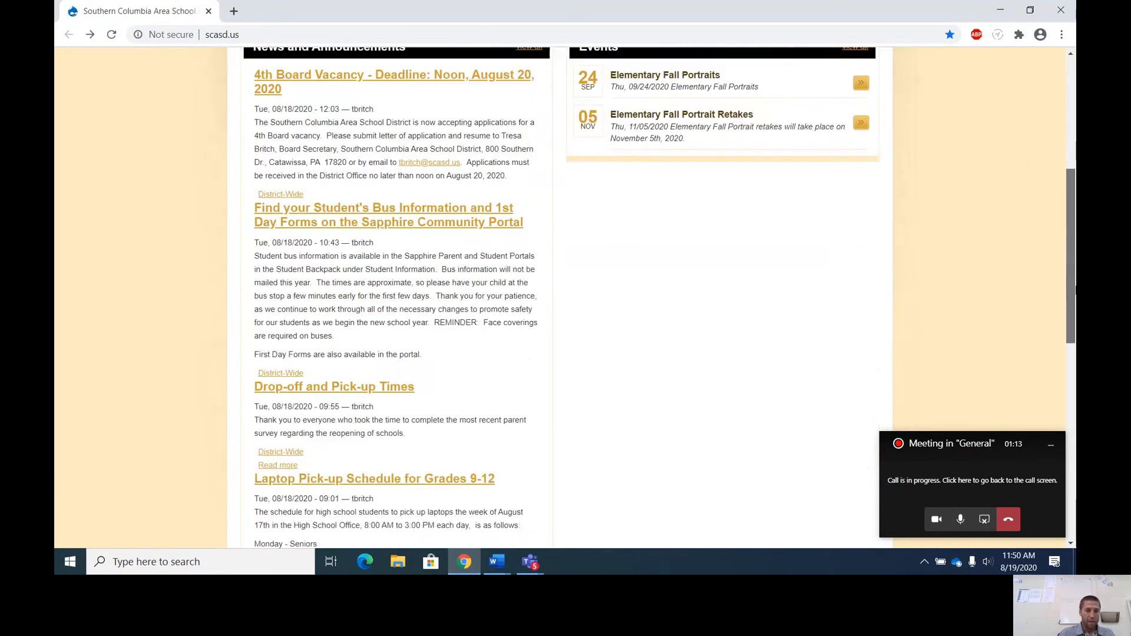
pyautogui.scroll(-3)
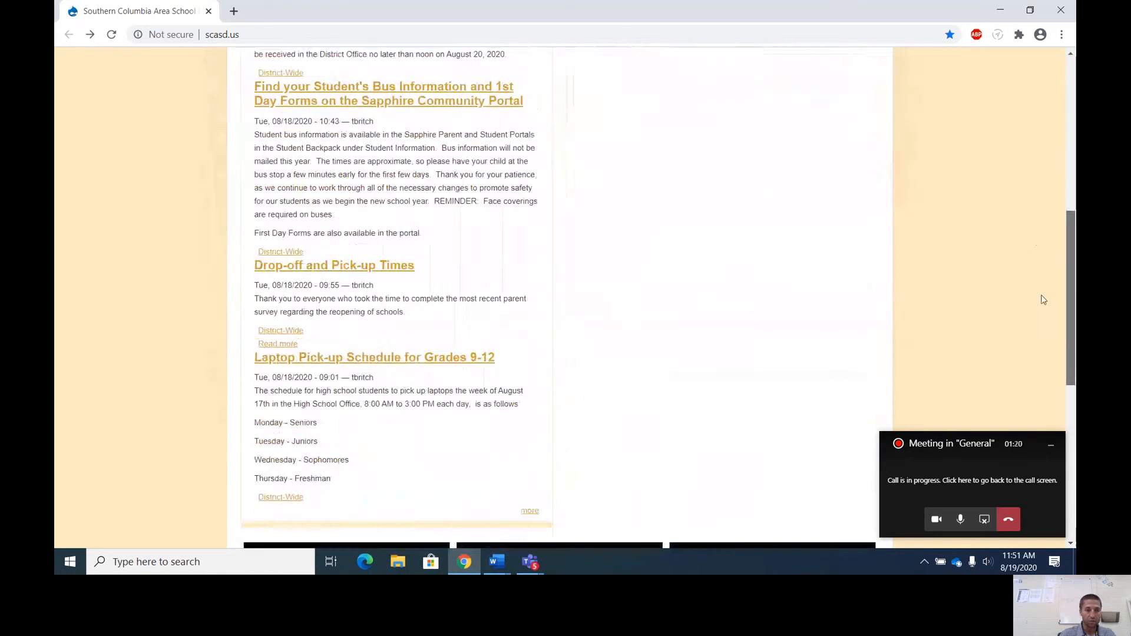
pyautogui.scroll(-3)
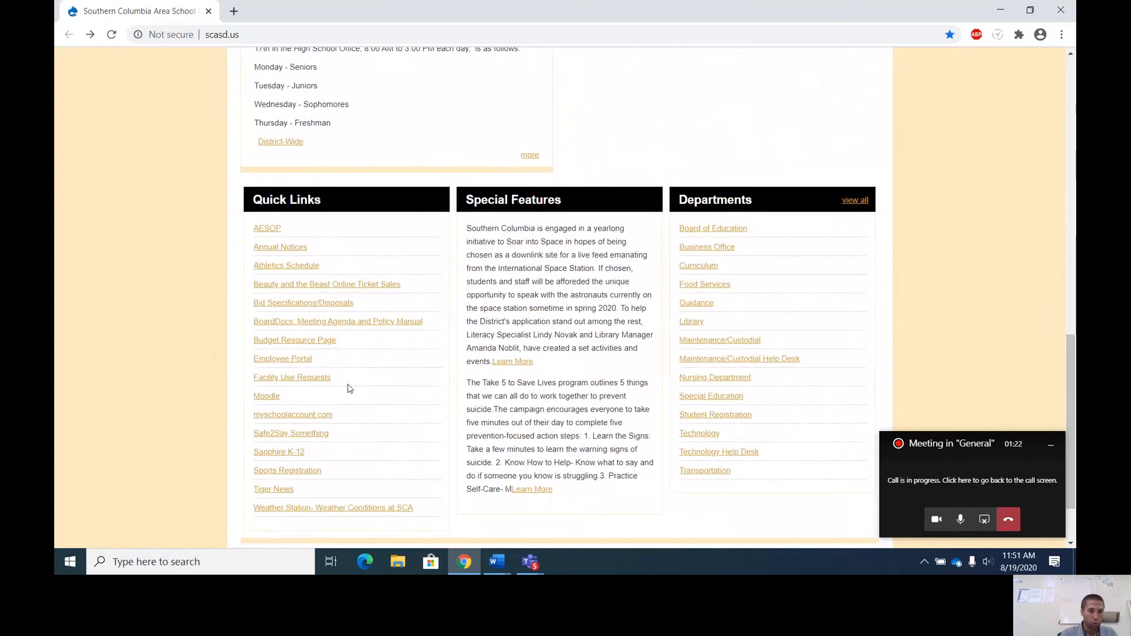
pyautogui.click(266, 396)
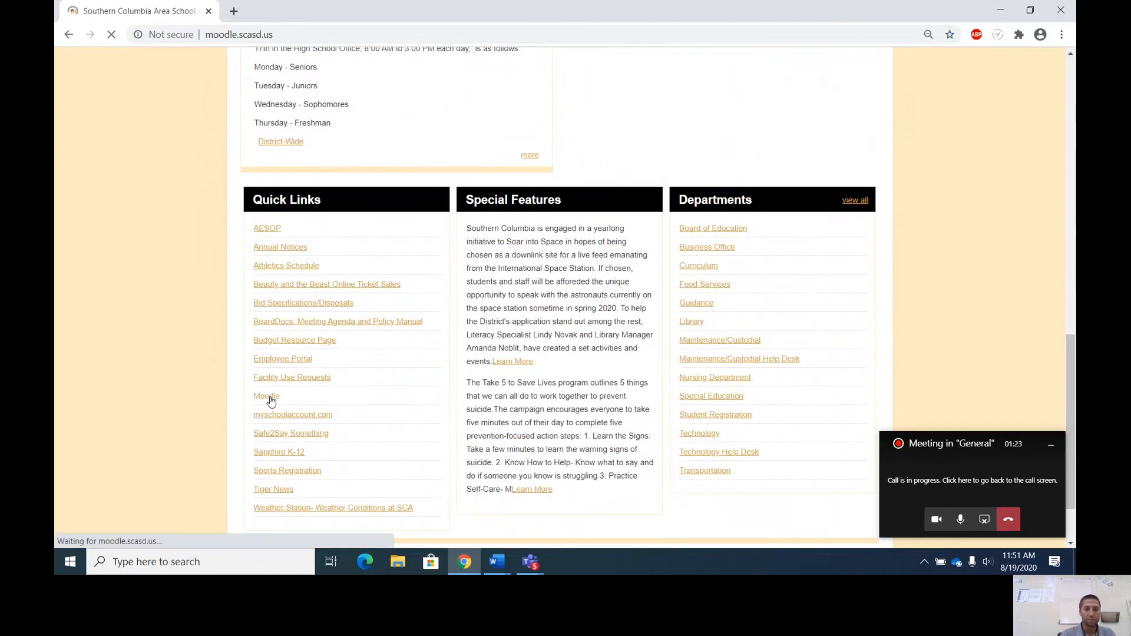
# Enter the HS- Mr. Lindenmuth course category listing his four courses.
pyautogui.click(266, 396)
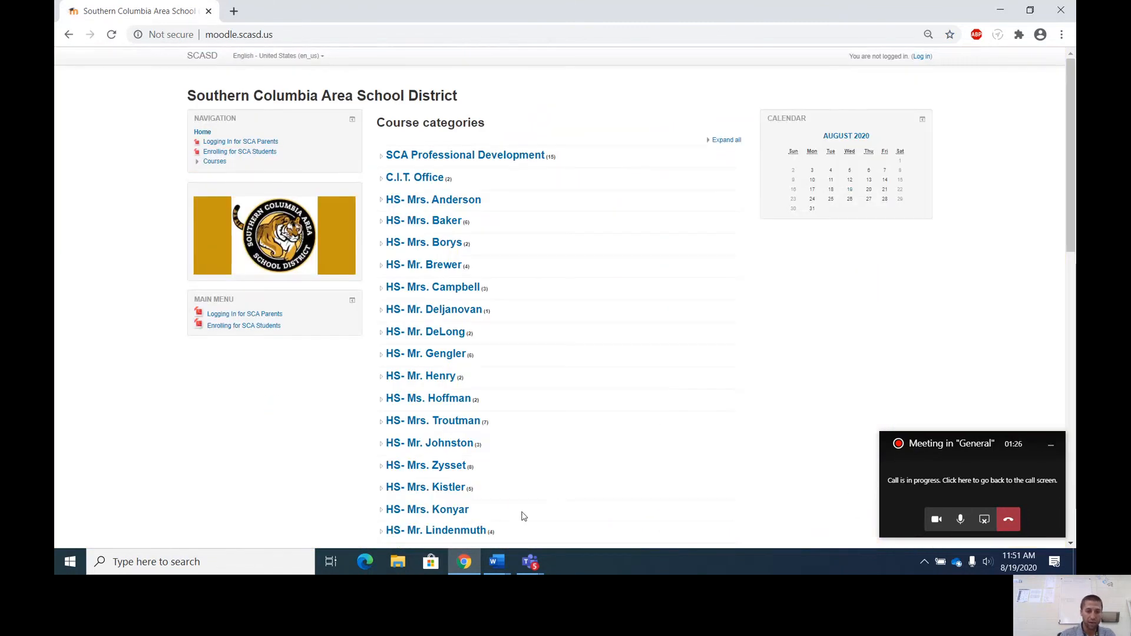
pyautogui.click(436, 530)
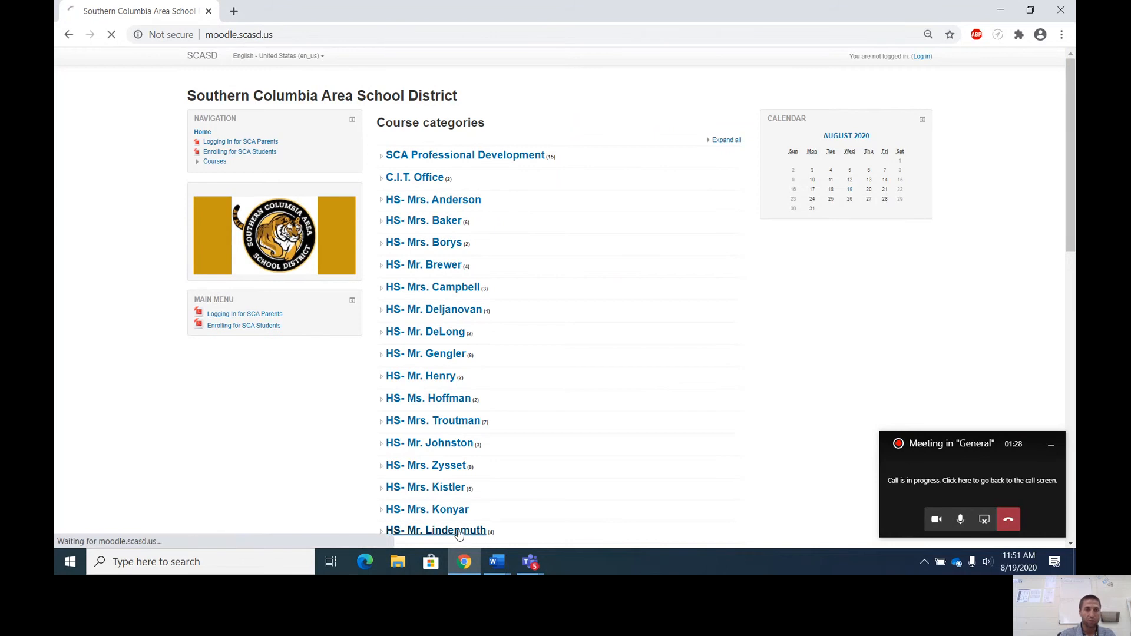
pyautogui.click(436, 531)
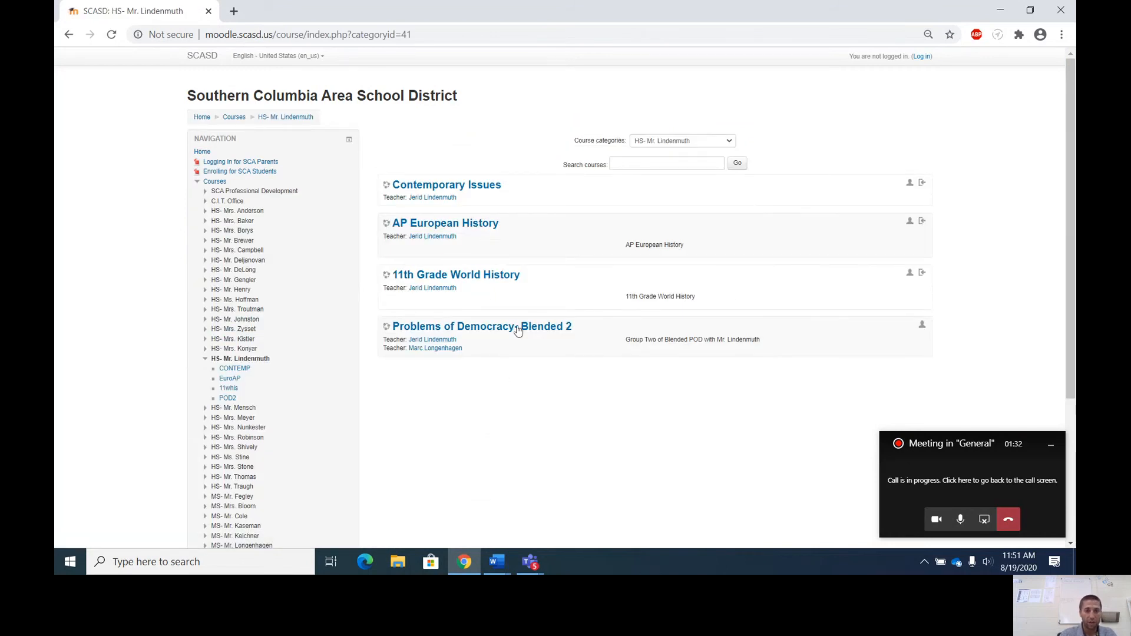
pyautogui.moveTo(456, 275)
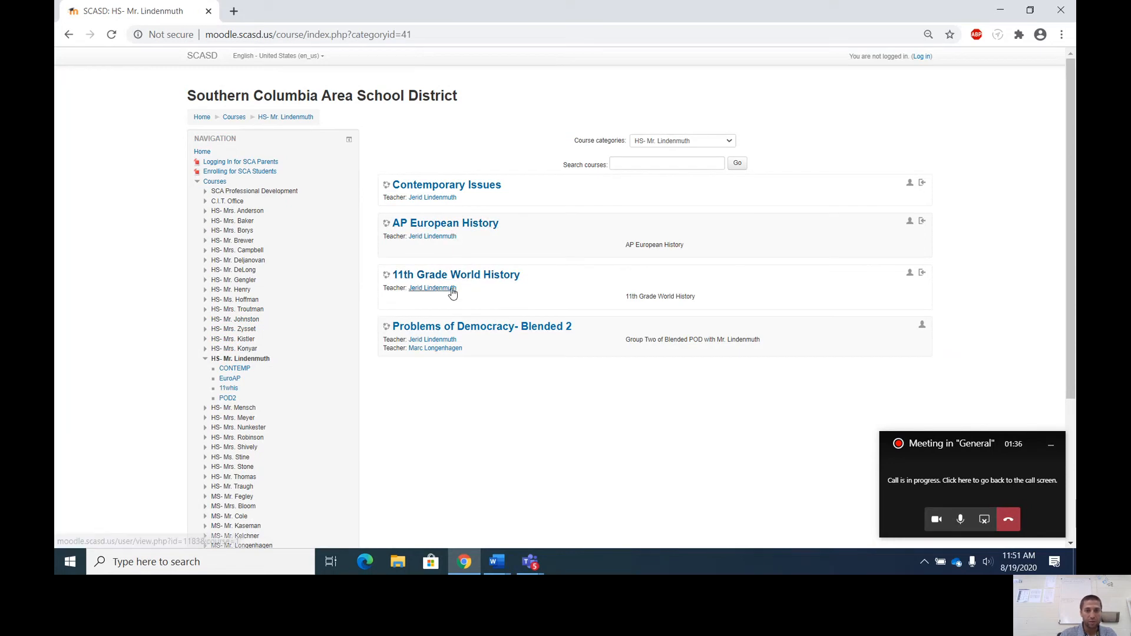
pyautogui.moveTo(494, 291)
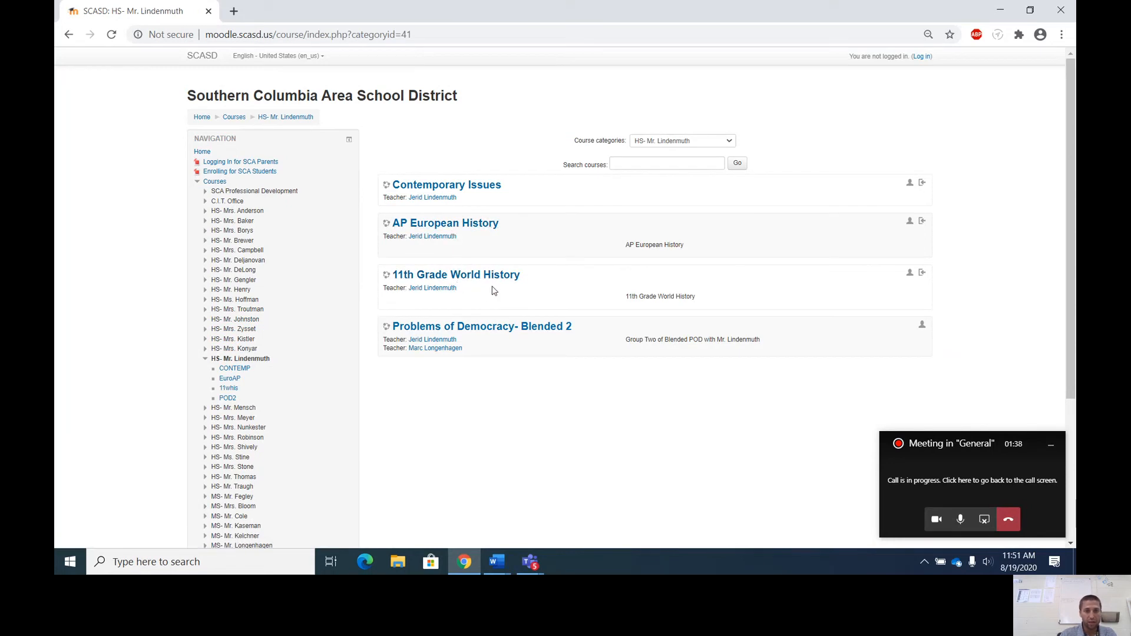
pyautogui.moveTo(456, 275)
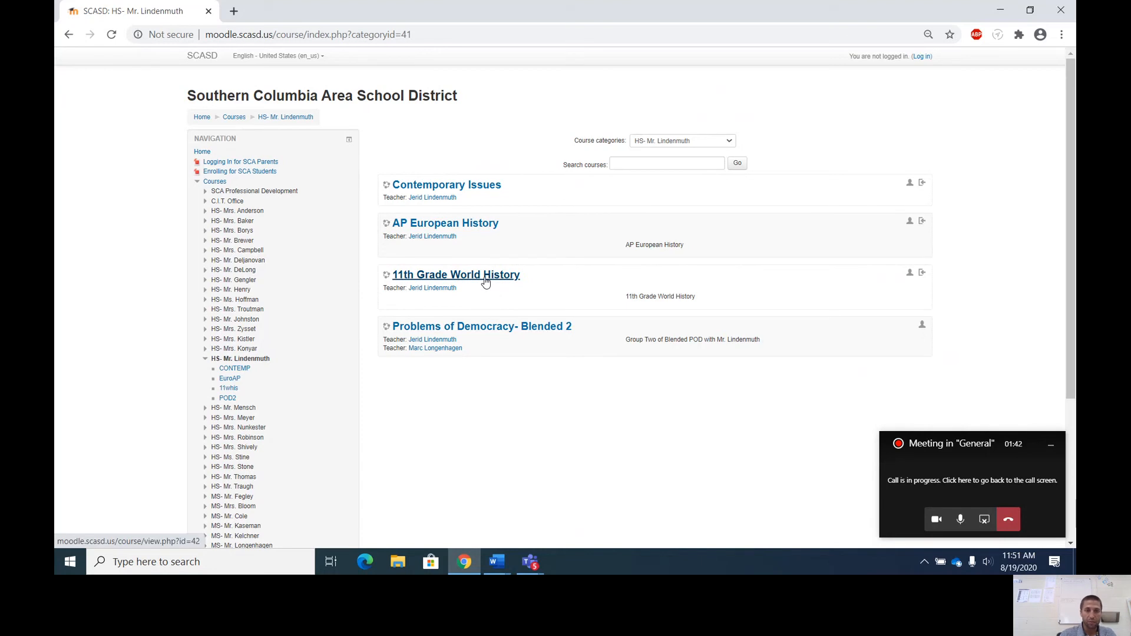
# Enter 11th Grade World History and browse its General section and Topic 1 Foundations of Civilizations.
pyautogui.click(455, 274)
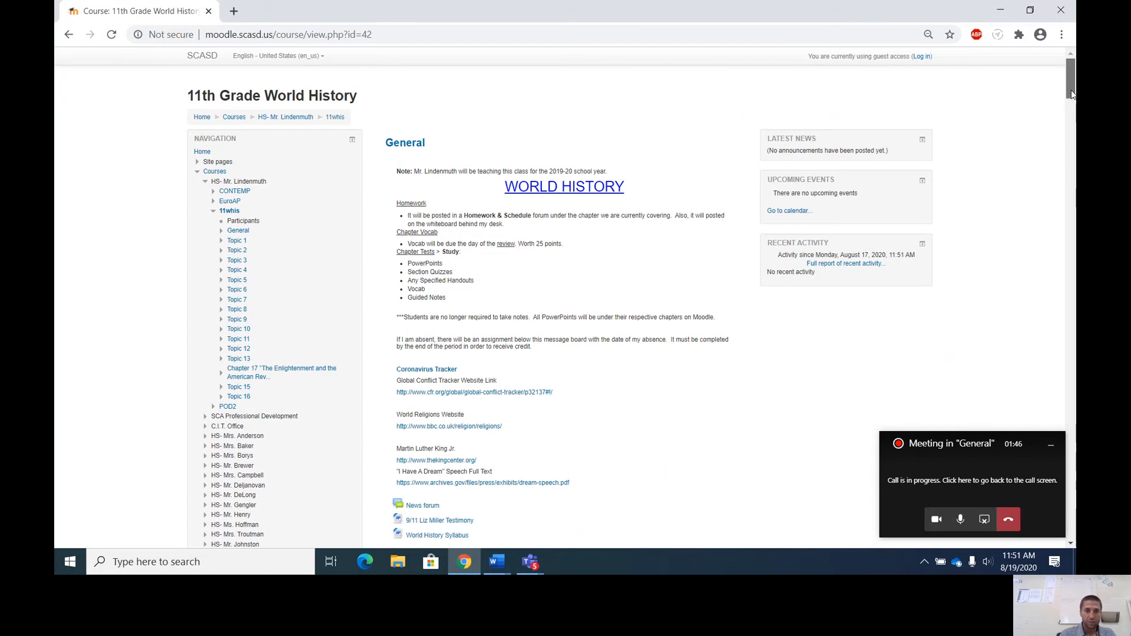
pyautogui.scroll(-3)
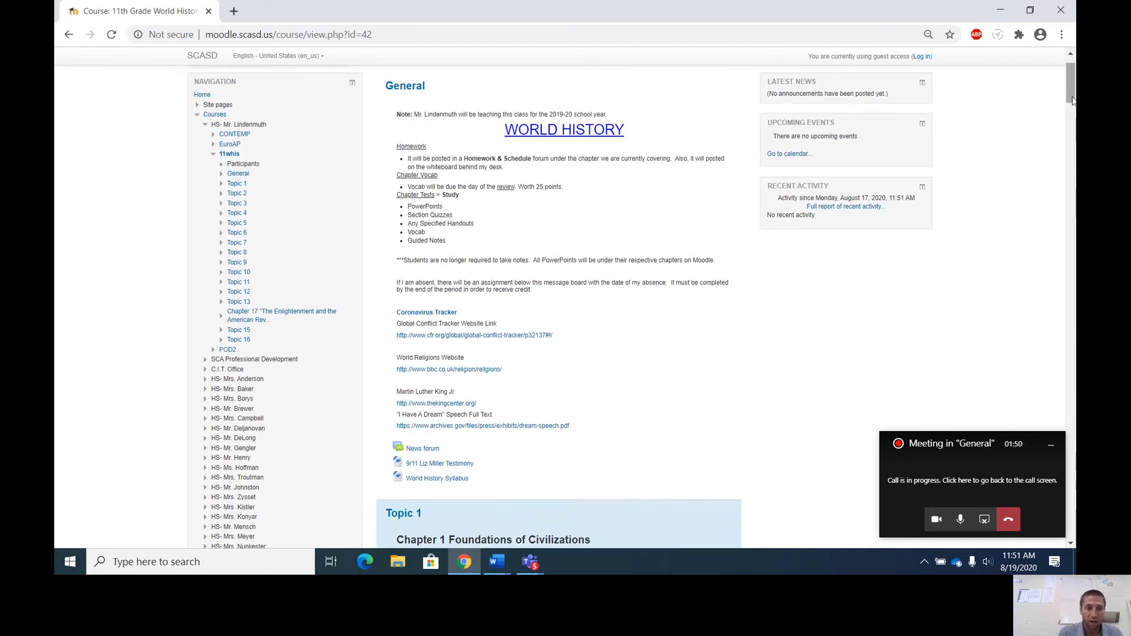
pyautogui.scroll(-3)
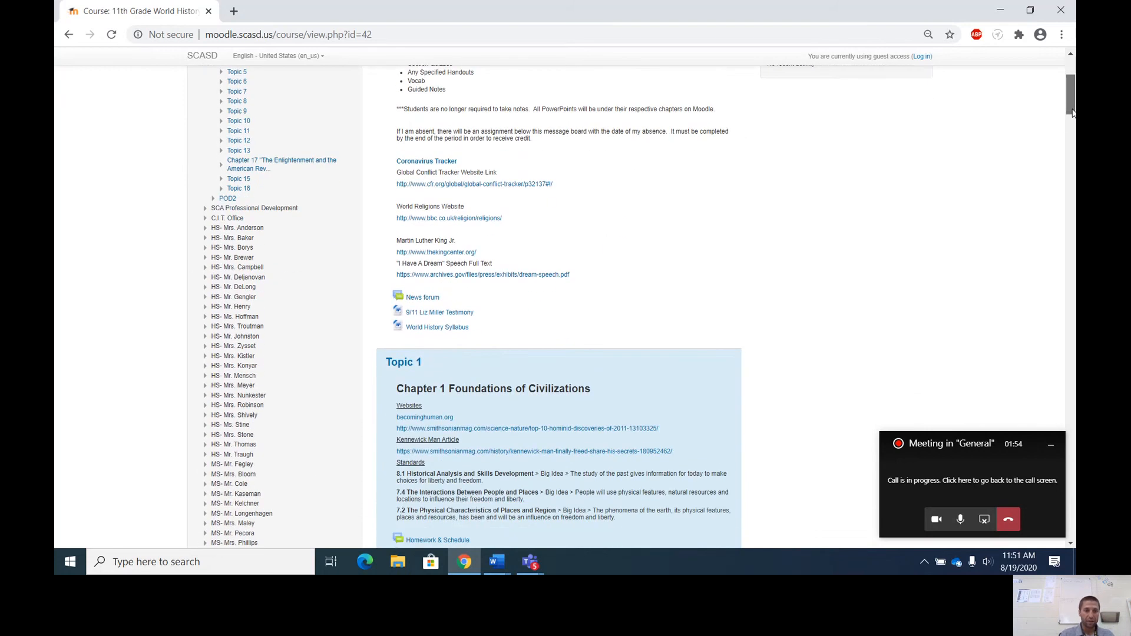
pyautogui.scroll(-3)
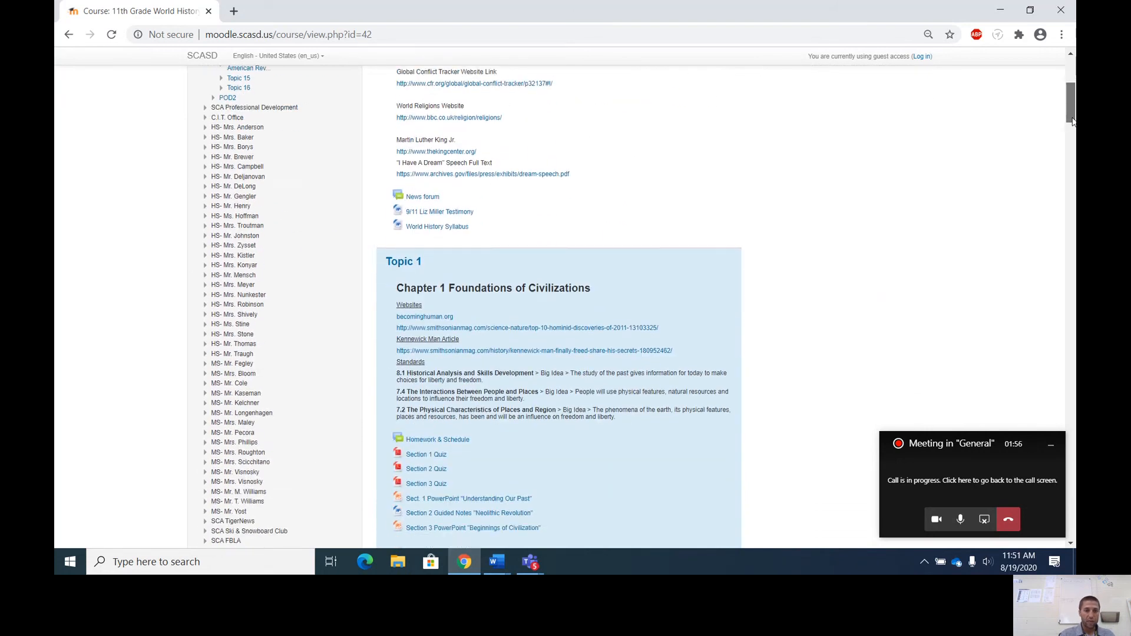
pyautogui.scroll(-3)
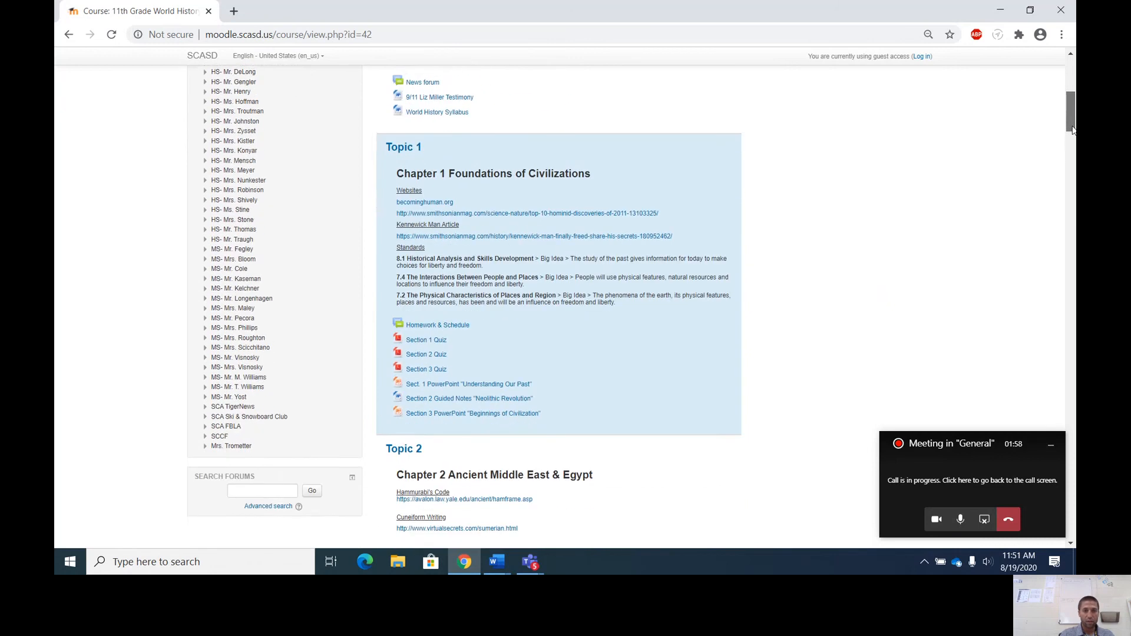
pyautogui.scroll(-3)
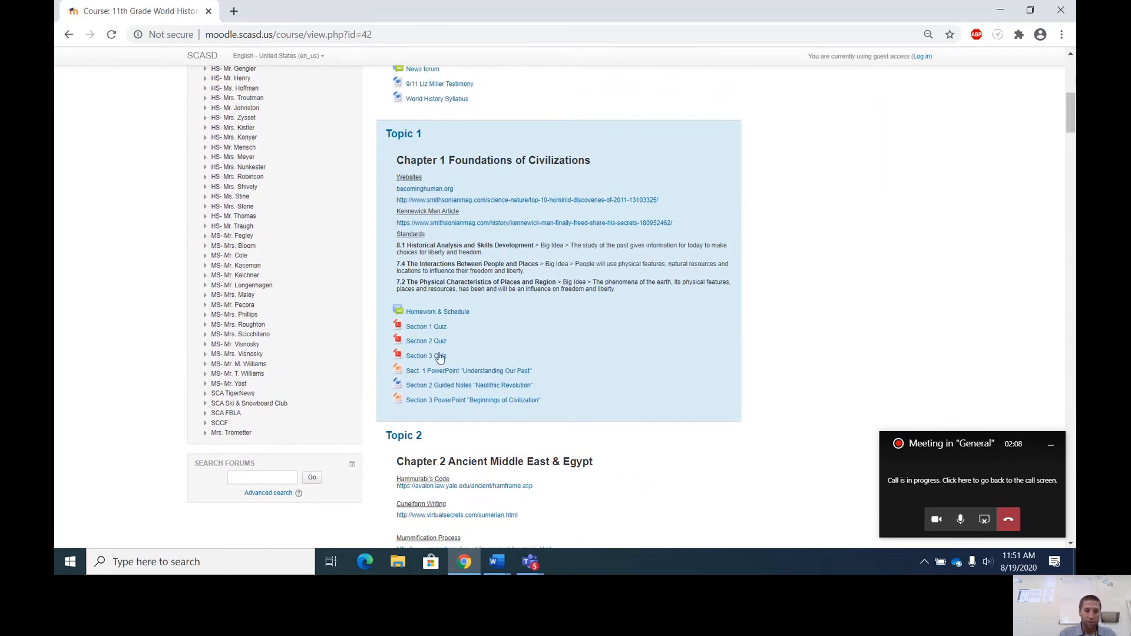
pyautogui.moveTo(475, 356)
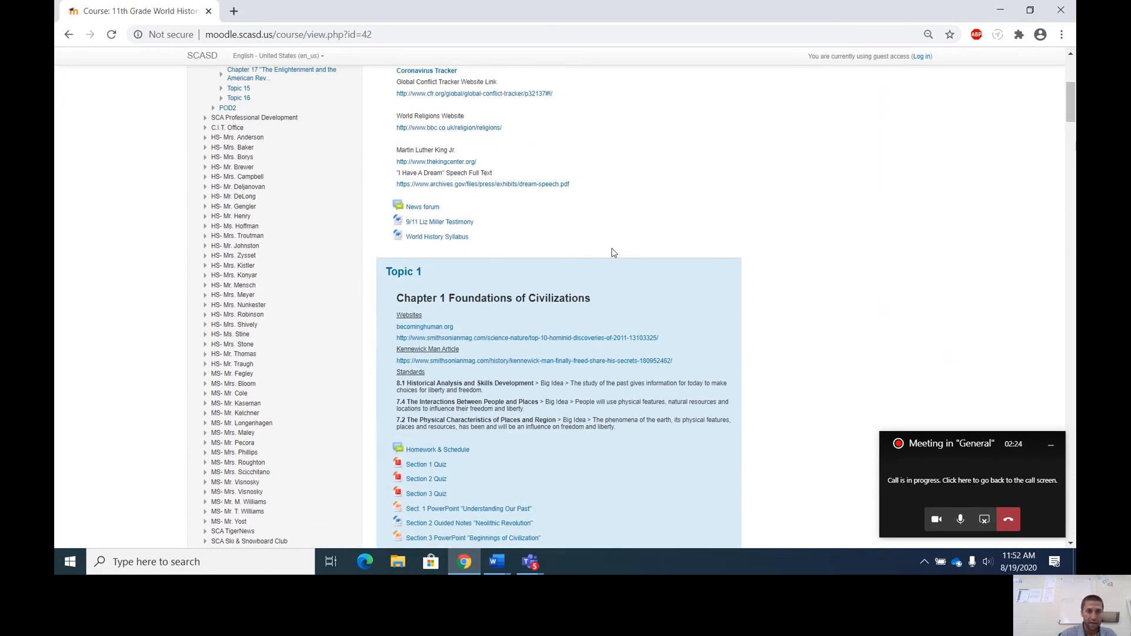
pyautogui.moveTo(438, 237)
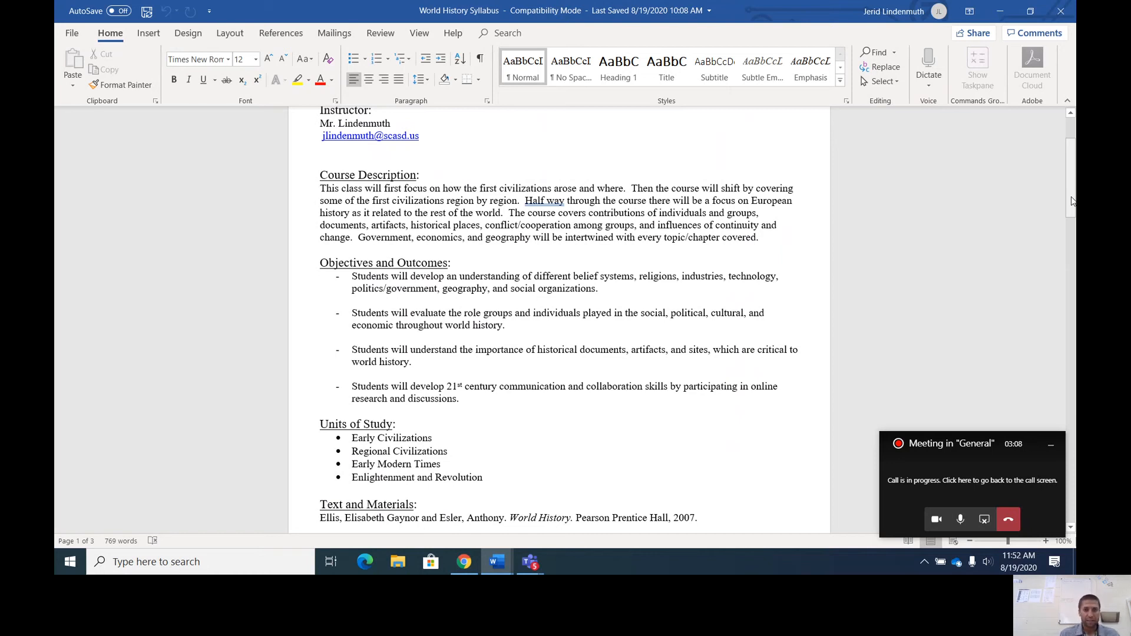
# Read the World History Syllabus in Word from the course description down to Grading and Assessments.
pyautogui.click(321, 149)
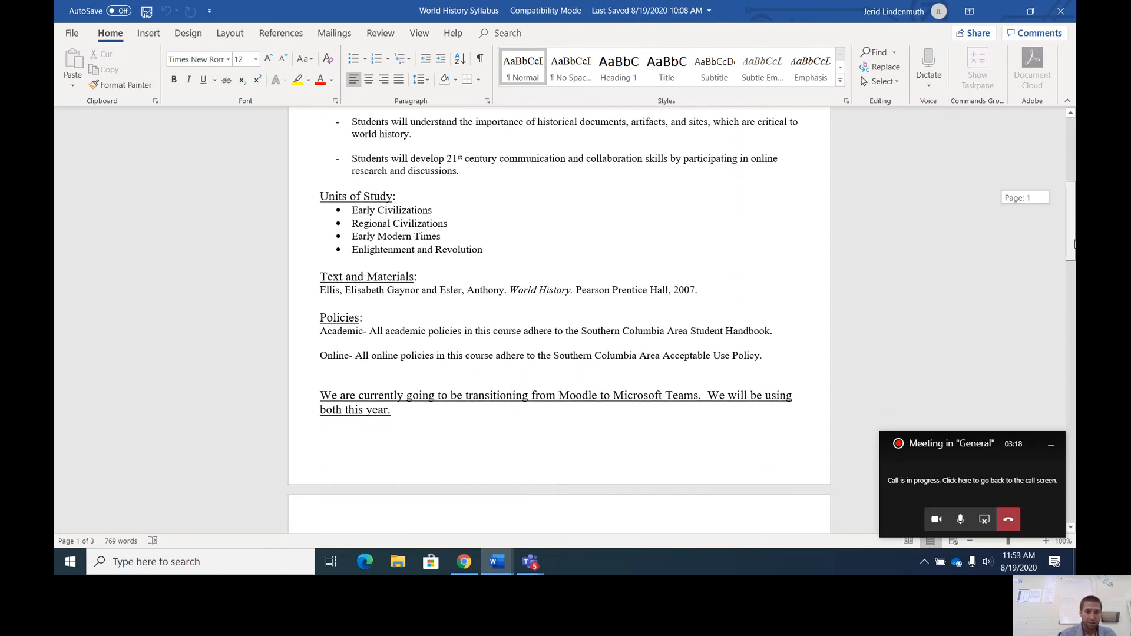
pyautogui.scroll(-3)
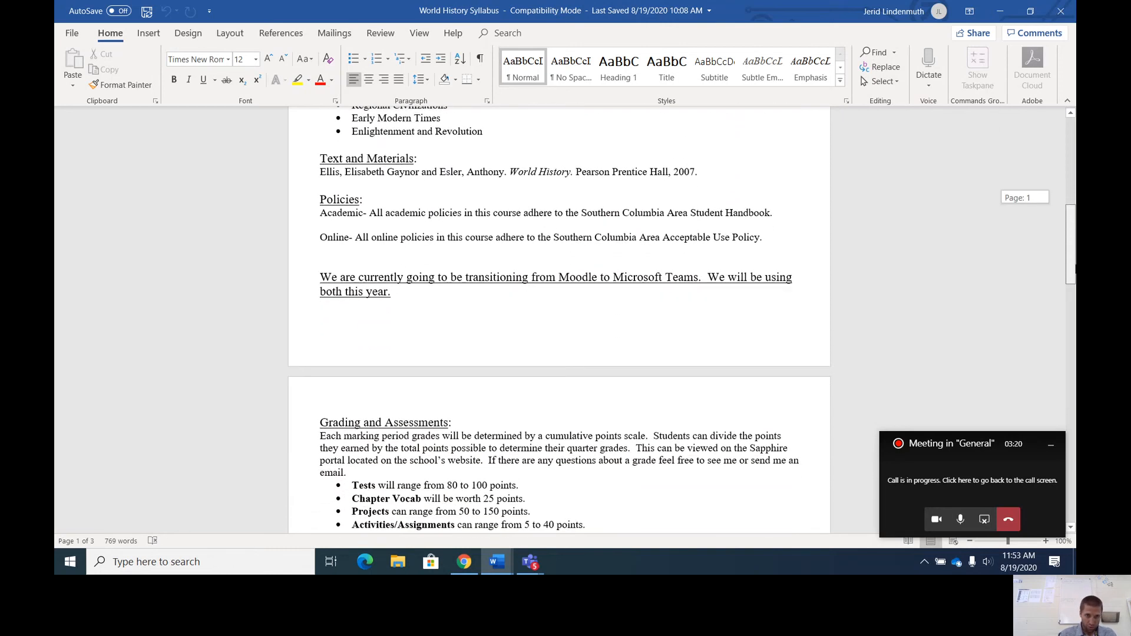
pyautogui.scroll(-3)
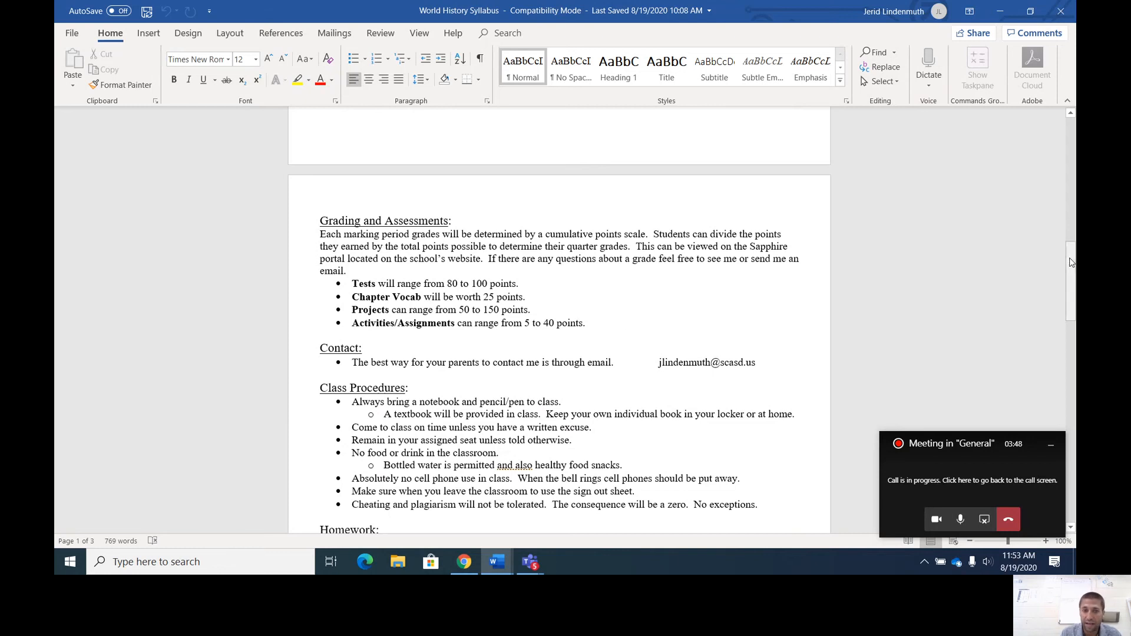
# Read the syllabus down to COVID-19 Precautions, then return to the Moodle course in Chrome.
pyautogui.scroll(-3)
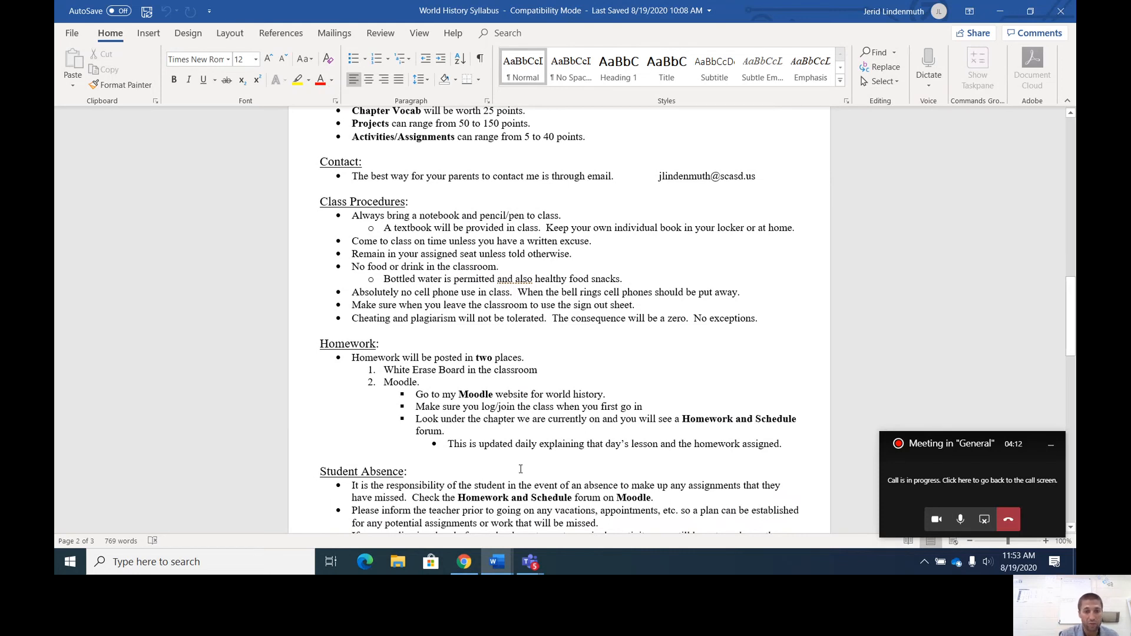
pyautogui.moveTo(735, 368)
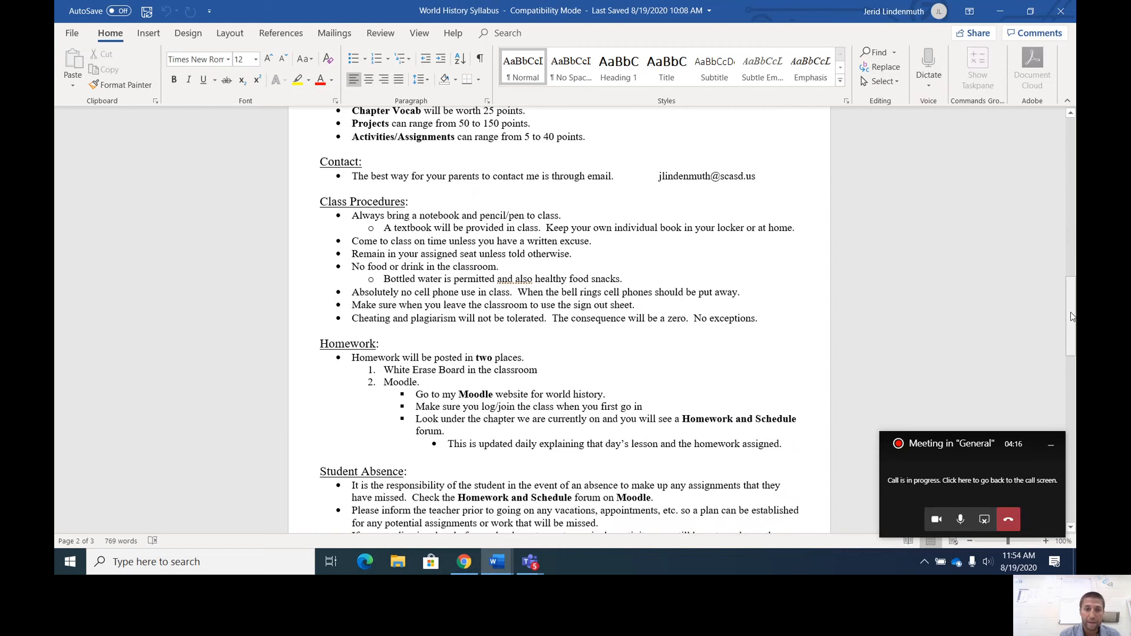
pyautogui.moveTo(1052, 389)
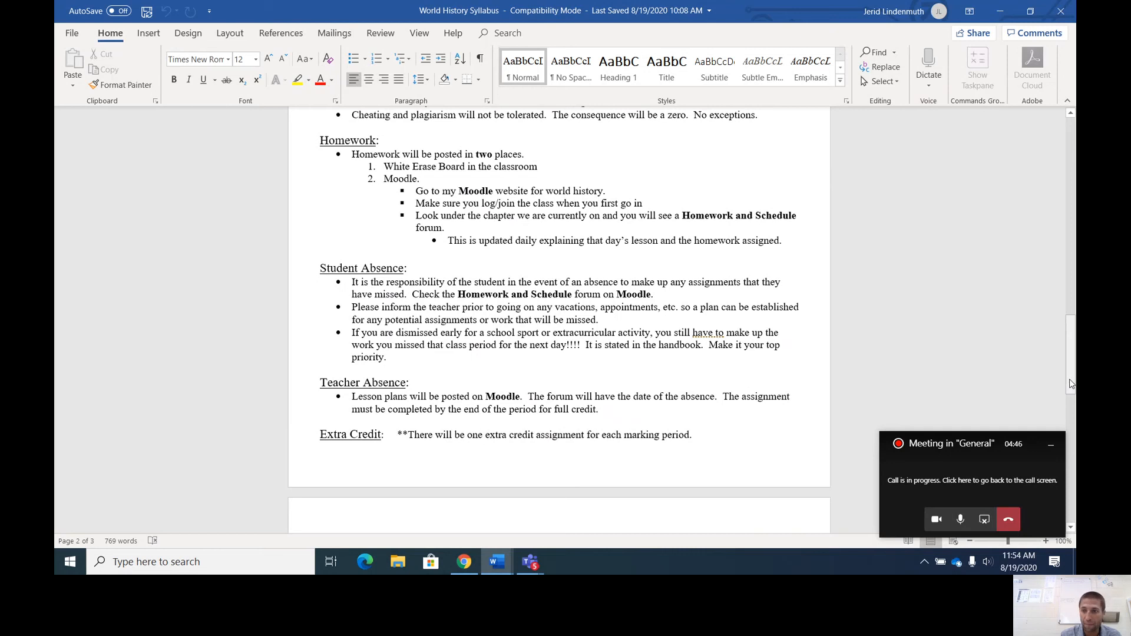
pyautogui.scroll(-3)
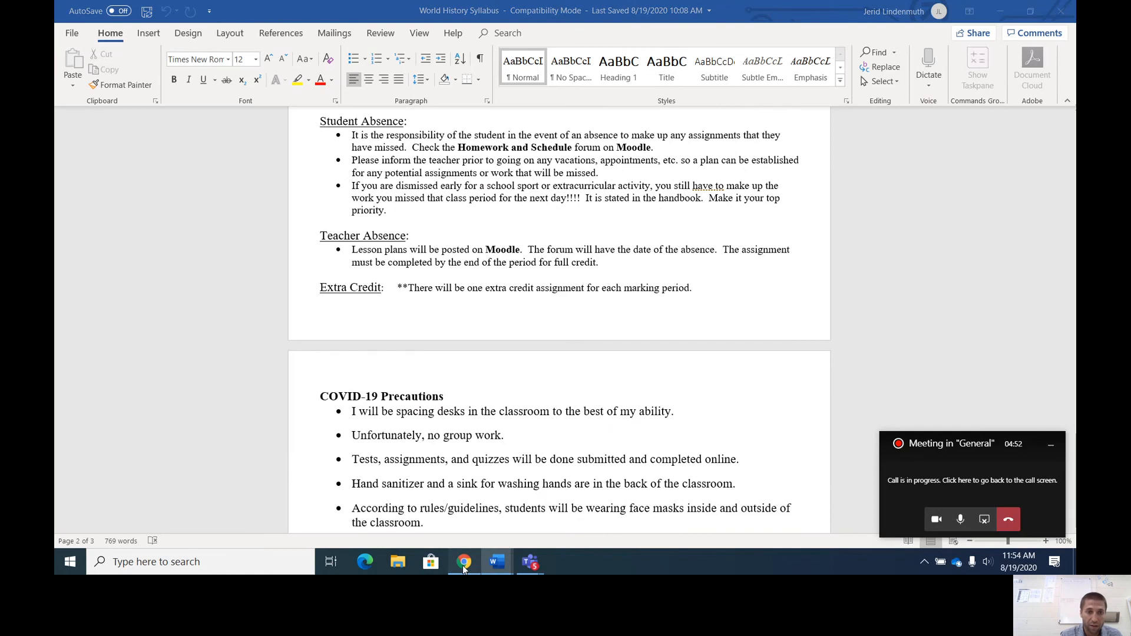
pyautogui.click(464, 561)
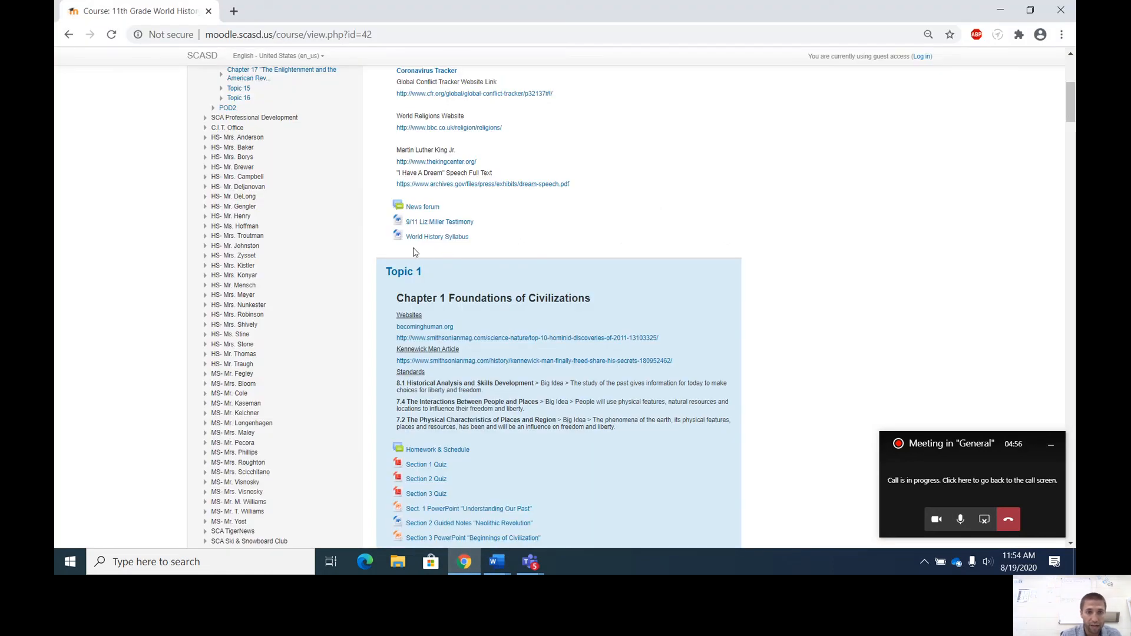
pyautogui.moveTo(470, 256)
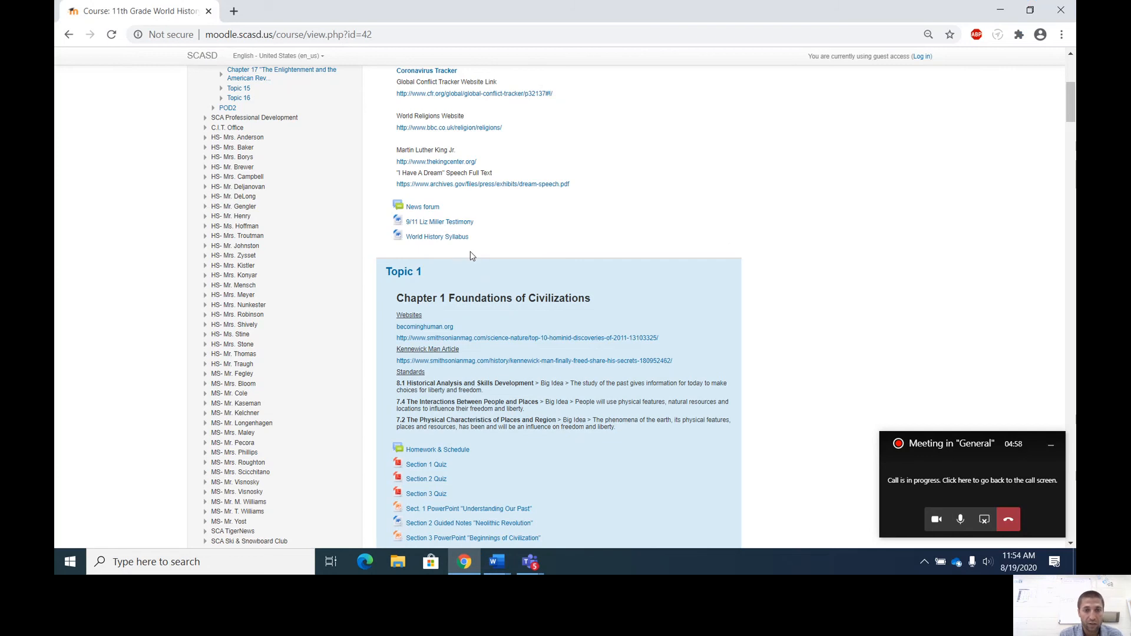
pyautogui.moveTo(496, 258)
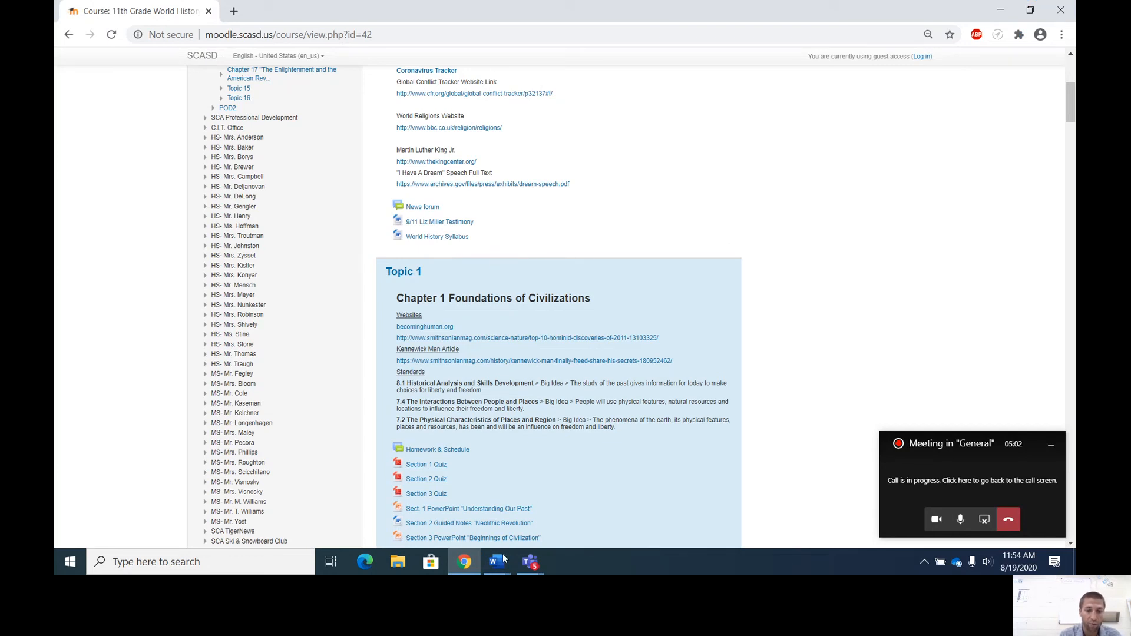
pyautogui.moveTo(496, 561)
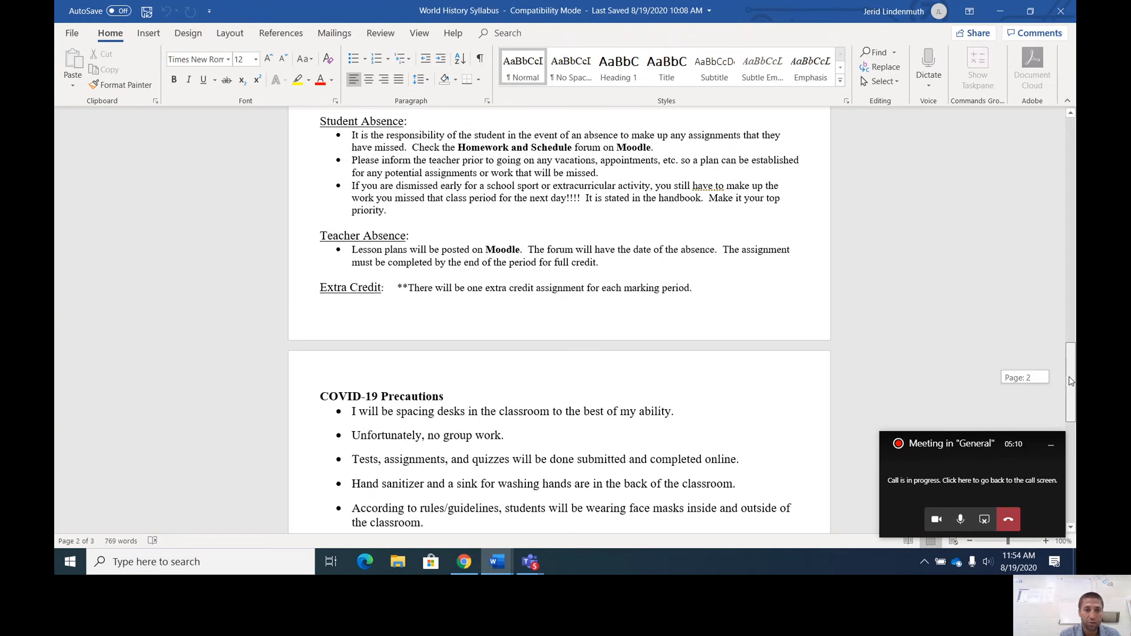
pyautogui.scroll(-3)
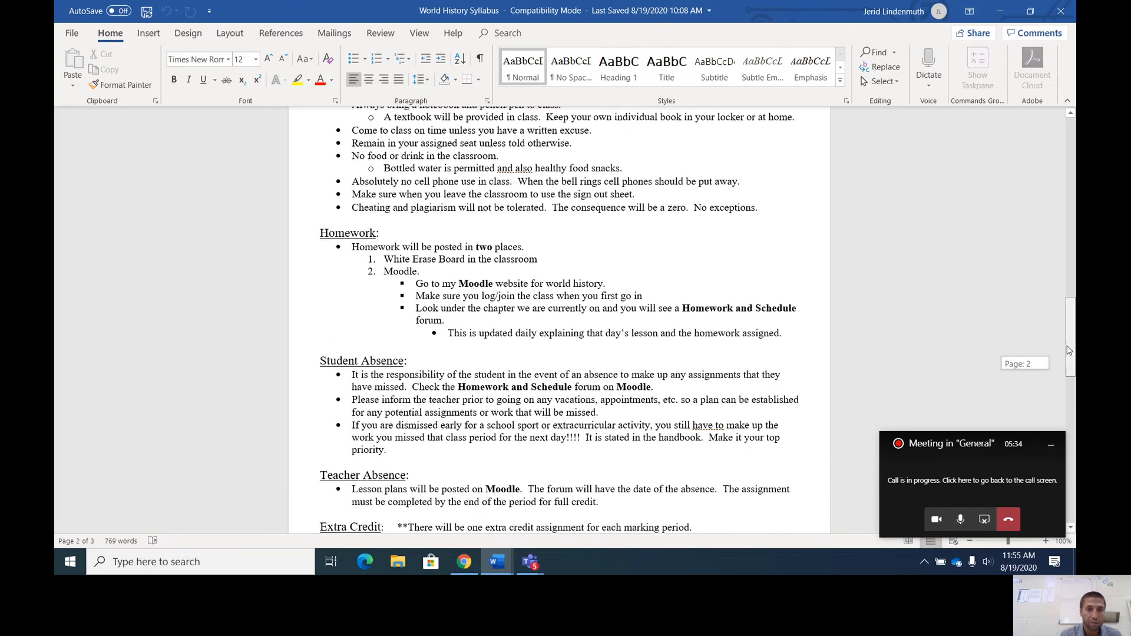
pyautogui.scroll(3)
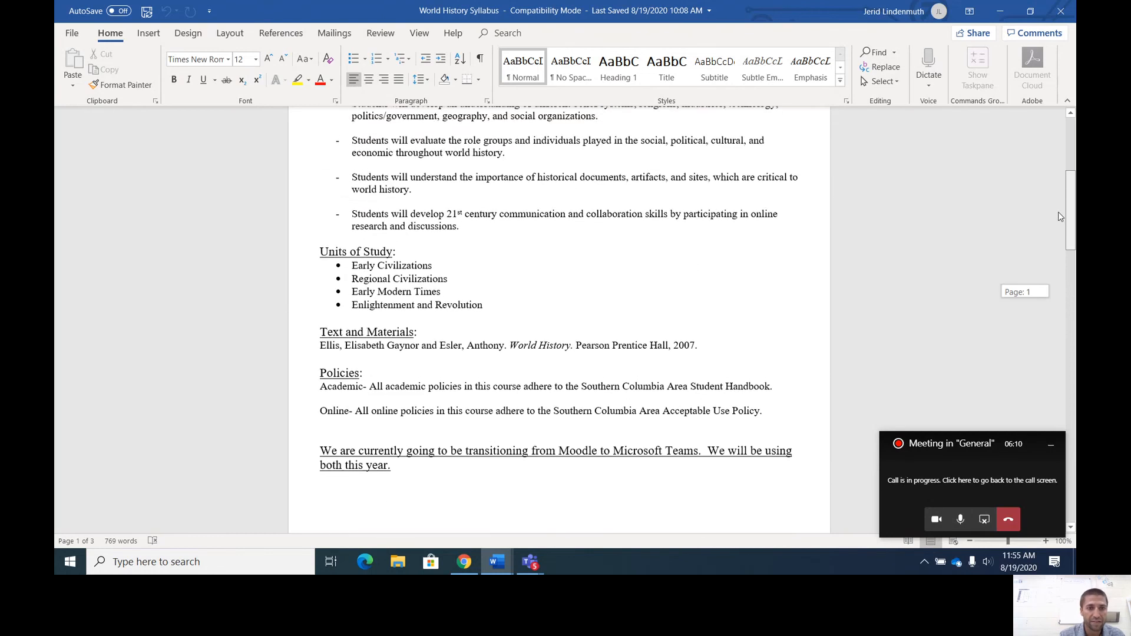
pyautogui.scroll(-3)
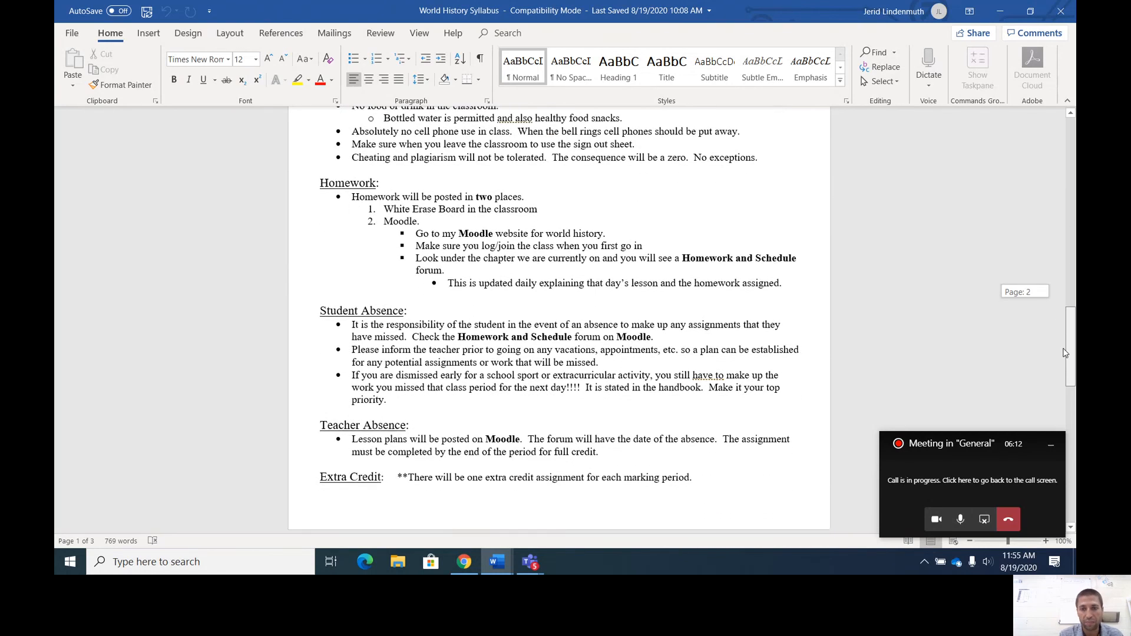
pyautogui.scroll(-3)
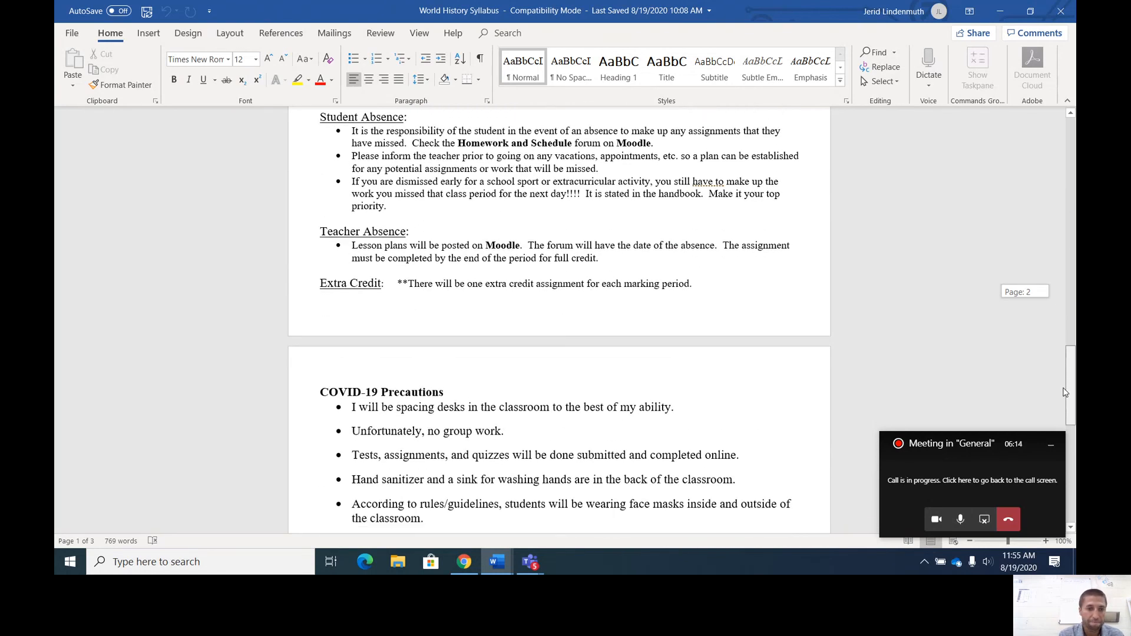
pyautogui.scroll(-3)
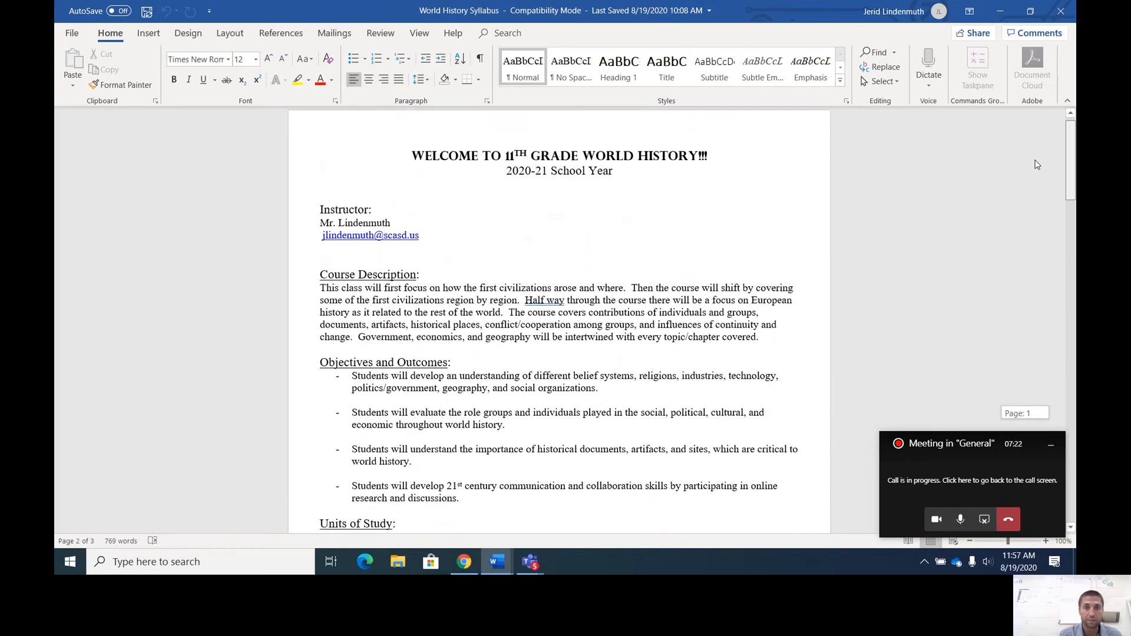
# Scroll the syllabus through policies, the Moodle-to-Teams note, grading and contact details.
pyautogui.scroll(-3)
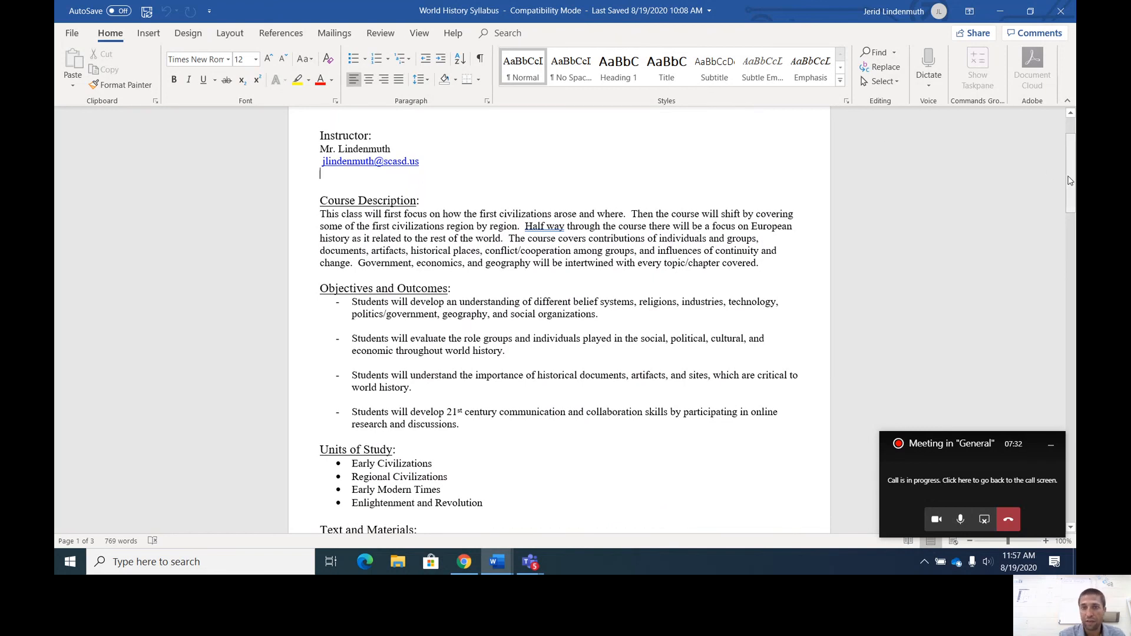
pyautogui.scroll(-3)
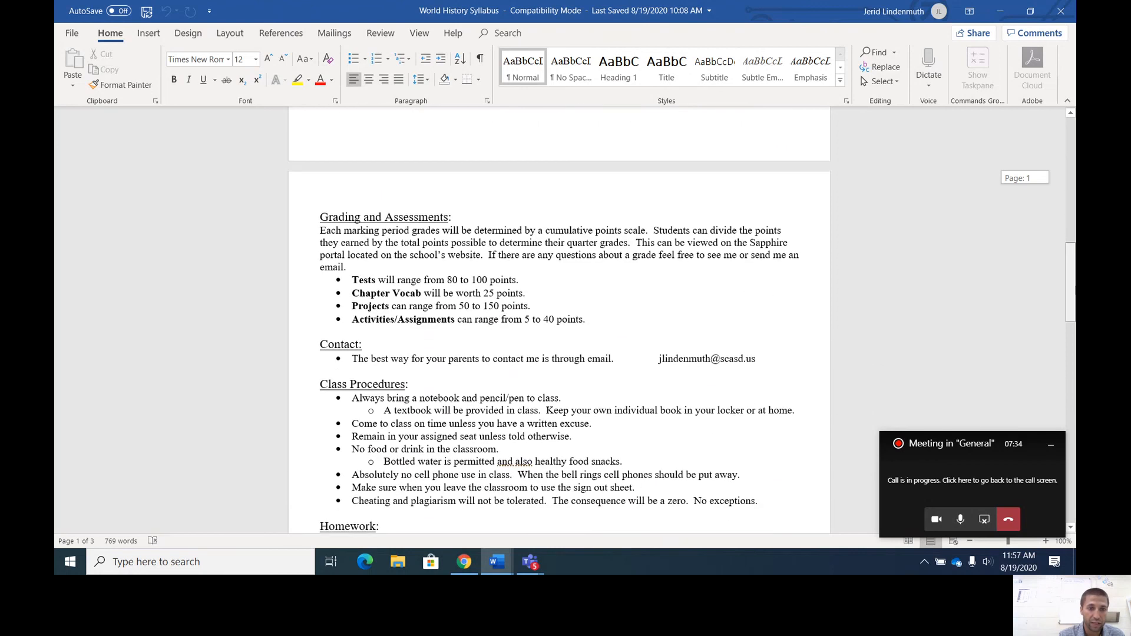
pyautogui.scroll(-3)
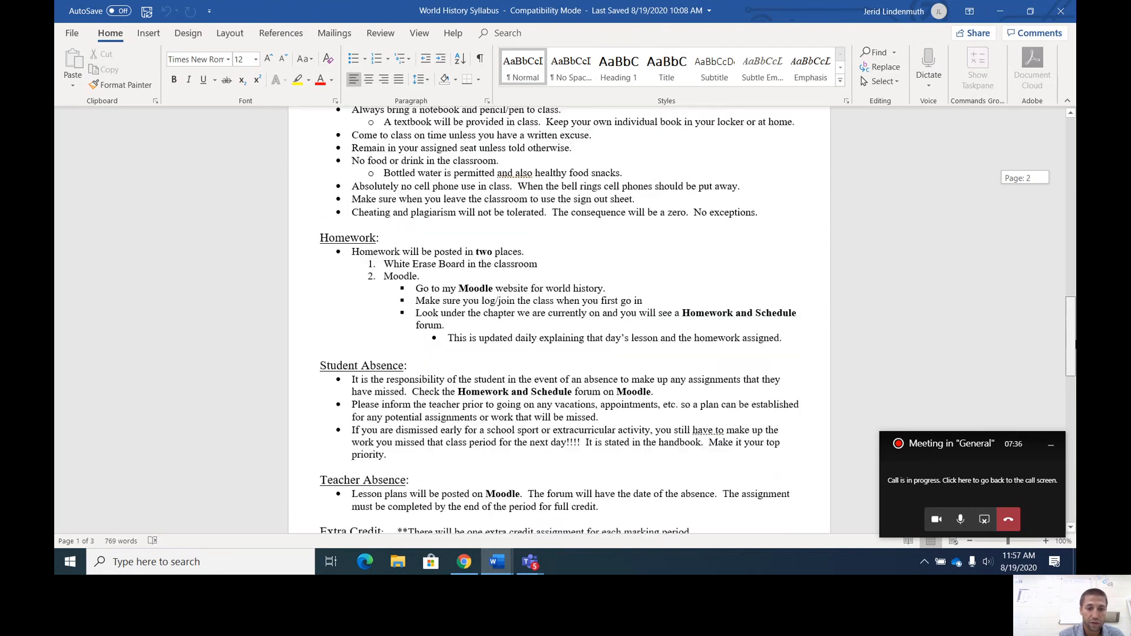
pyautogui.scroll(-3)
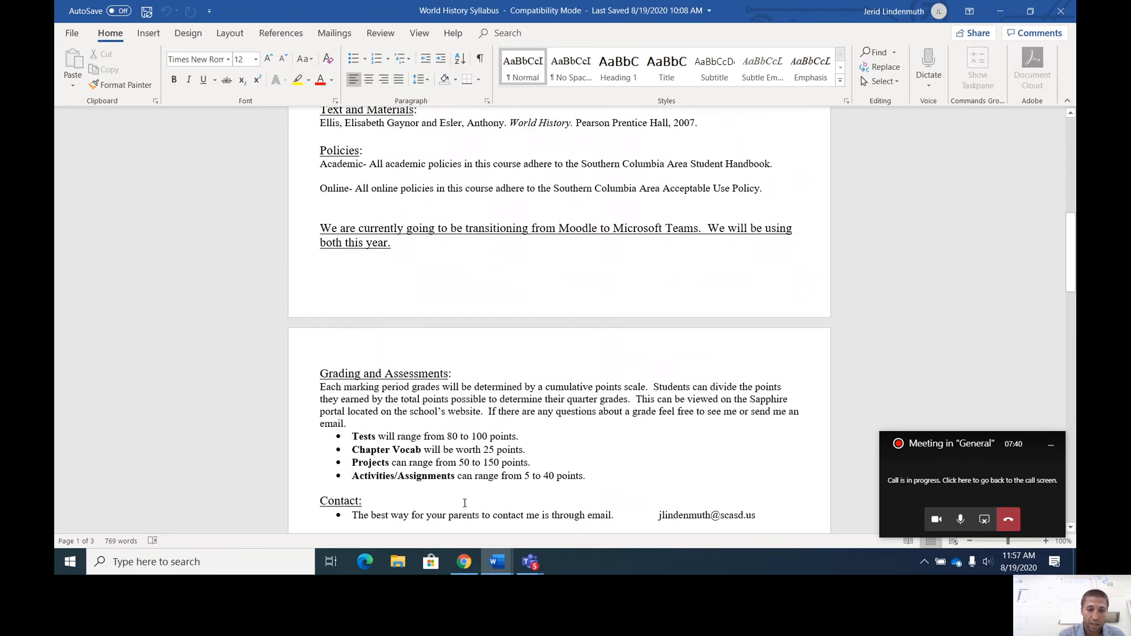
pyautogui.moveTo(496, 561)
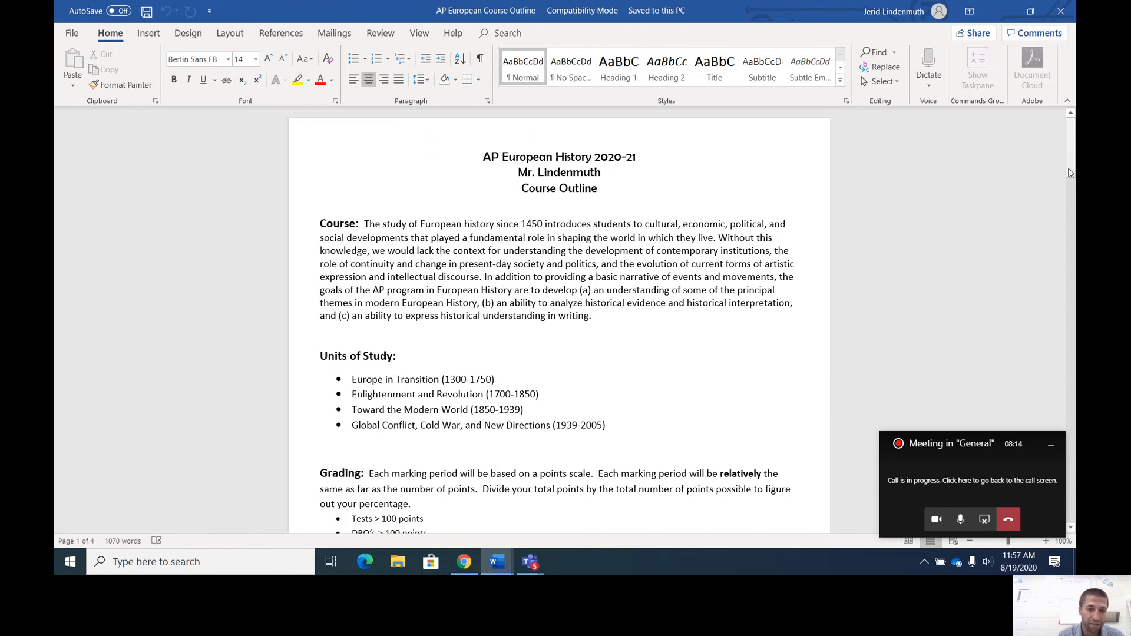
# Read the AP European Course Outline through exam format, materials and class procedures.
pyautogui.scroll(-3)
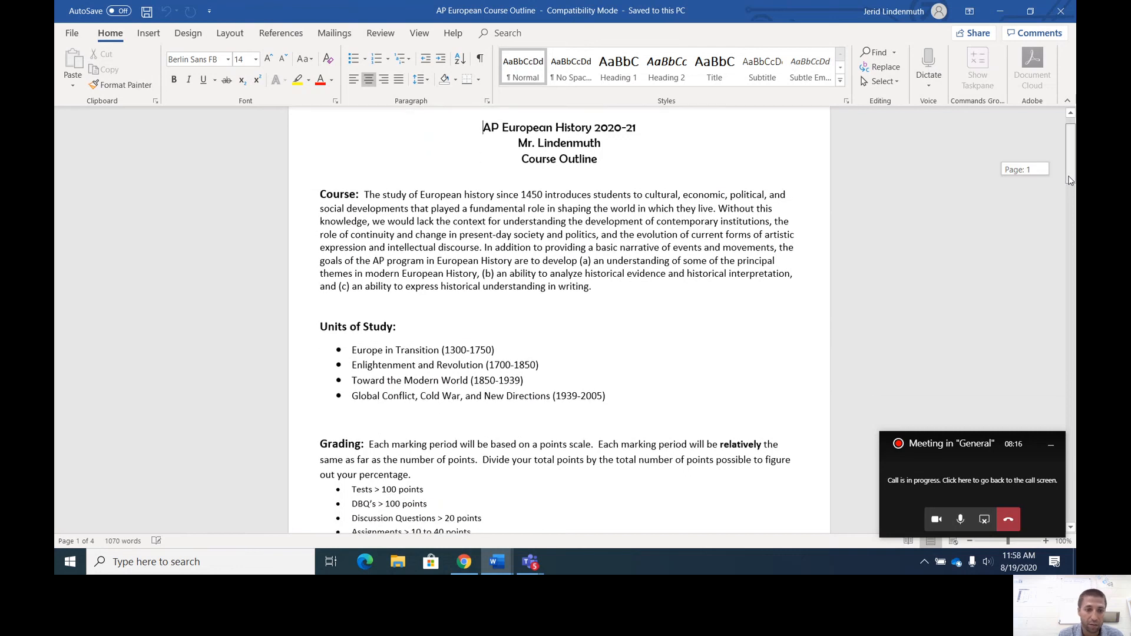
pyautogui.scroll(-3)
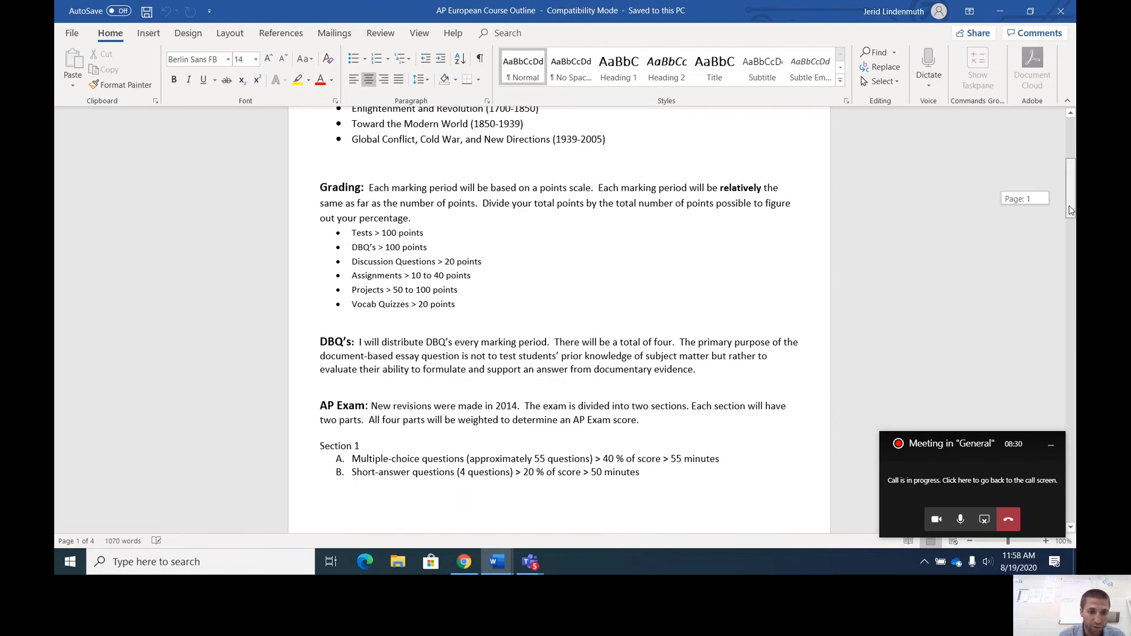
pyautogui.scroll(-3)
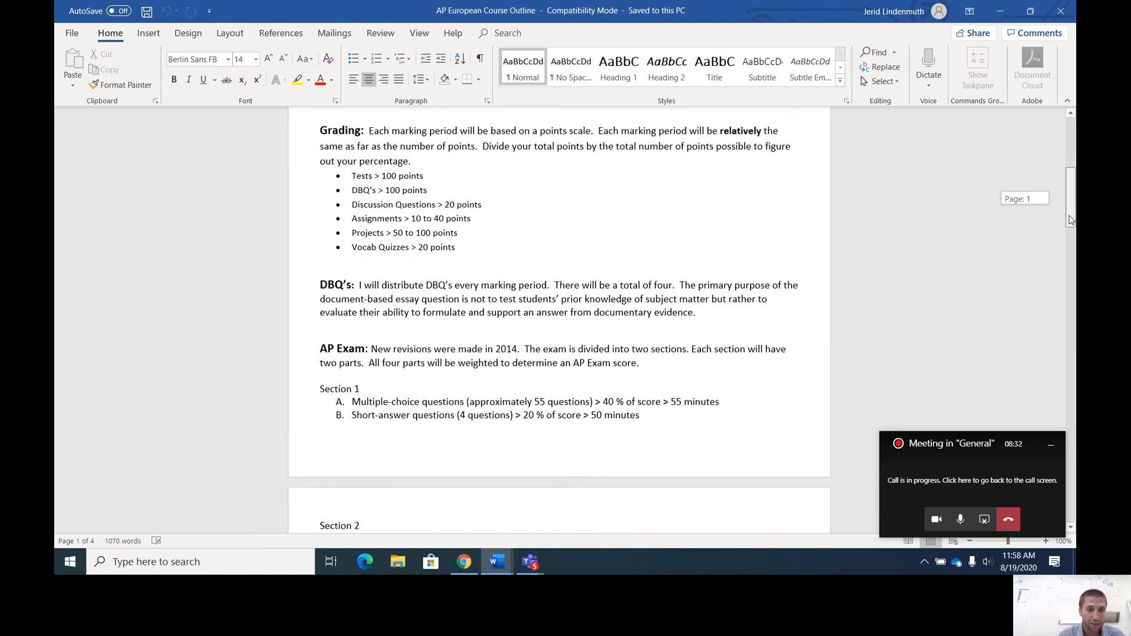
pyautogui.scroll(-3)
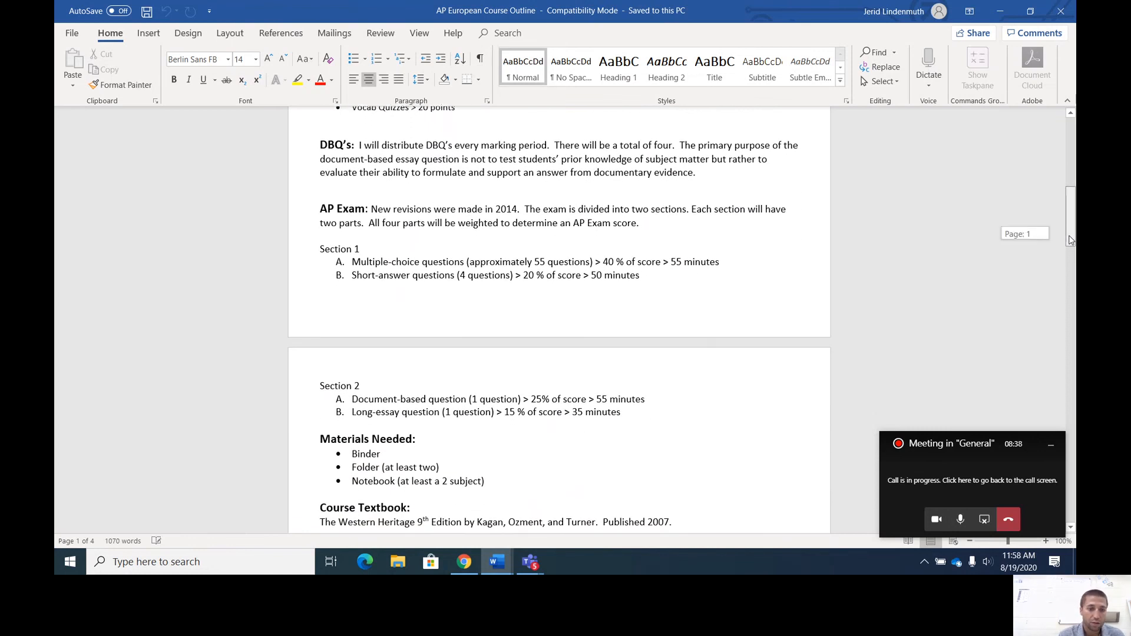
pyautogui.scroll(-3)
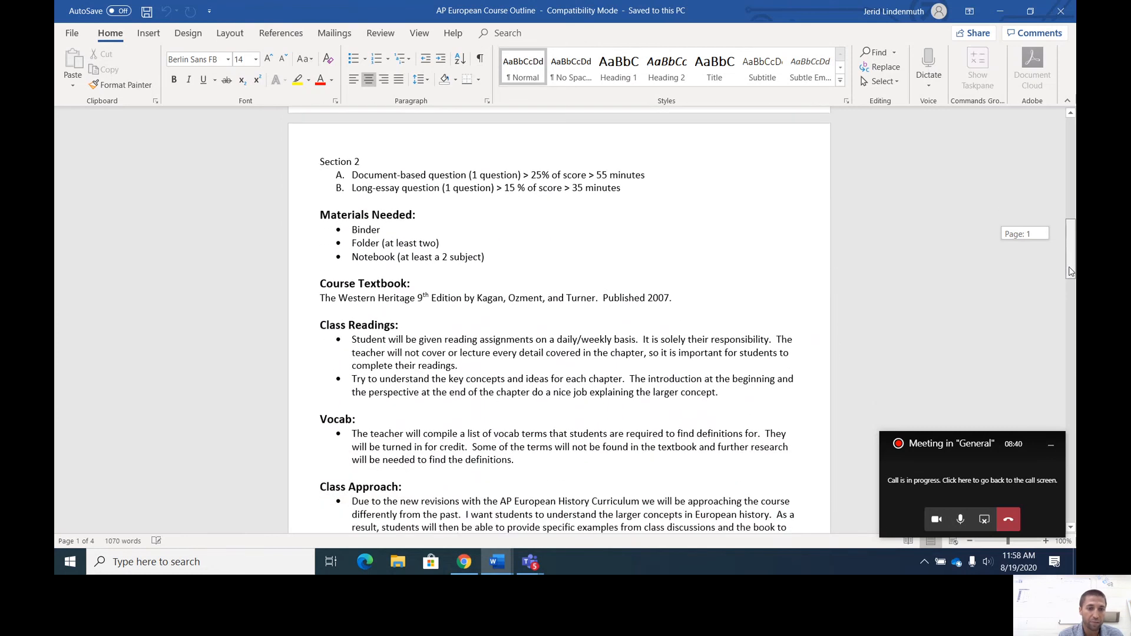
pyautogui.scroll(-3)
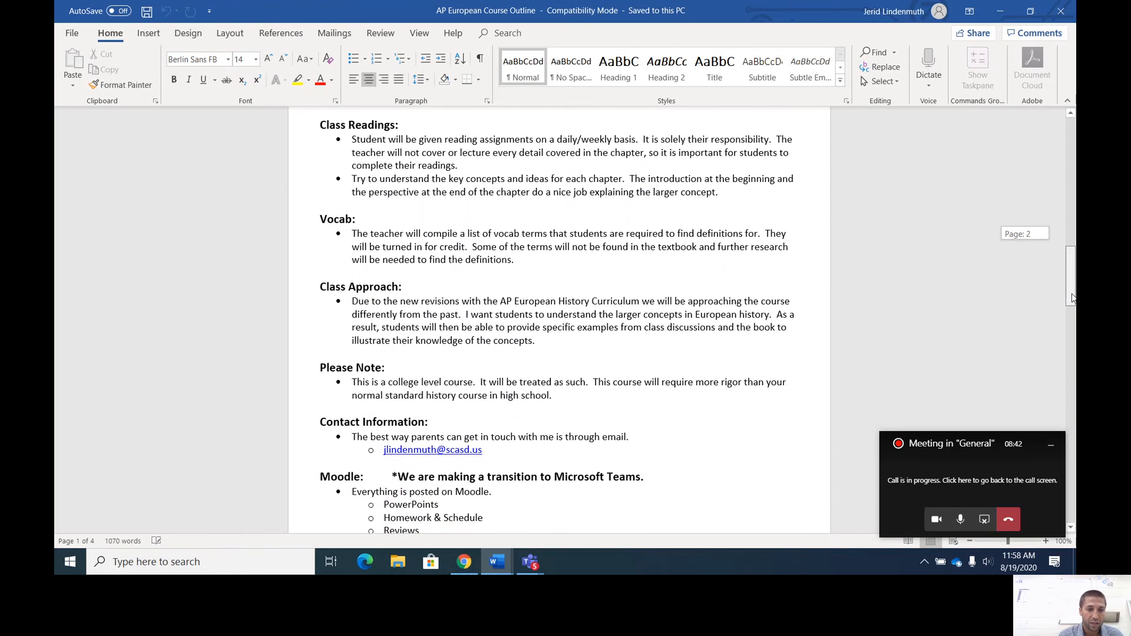
pyautogui.scroll(-3)
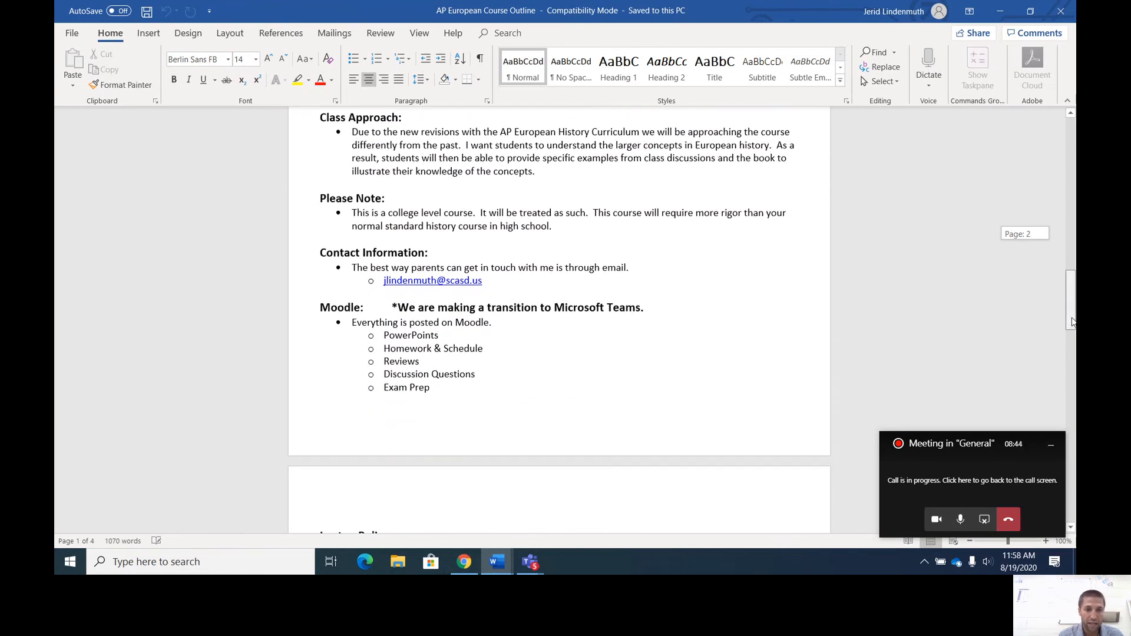
pyautogui.scroll(-3)
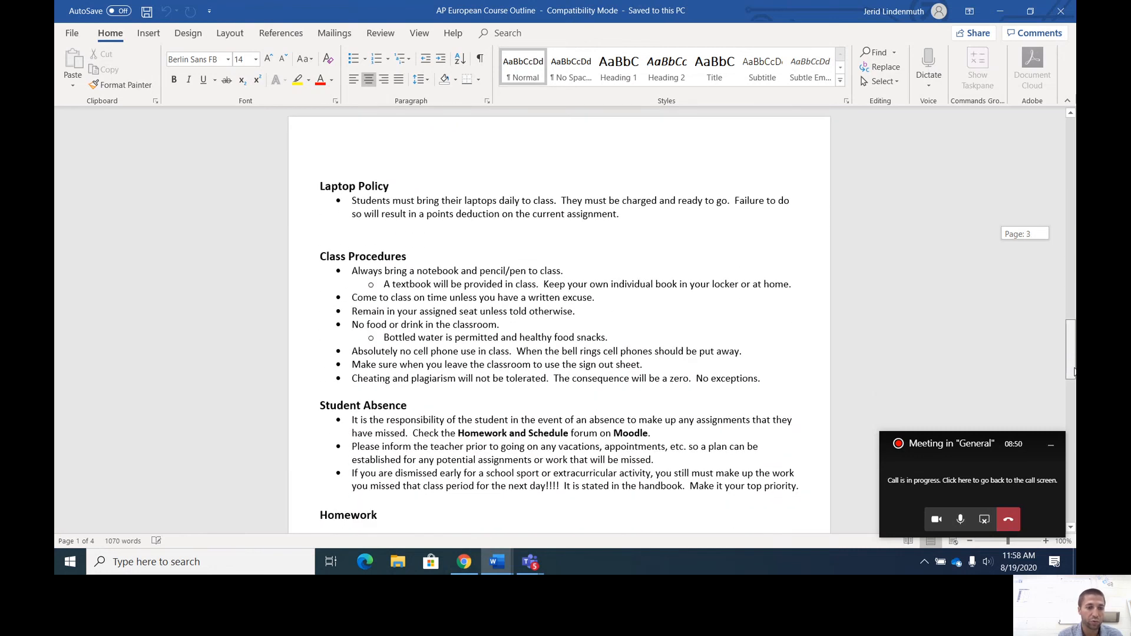
pyautogui.scroll(-3)
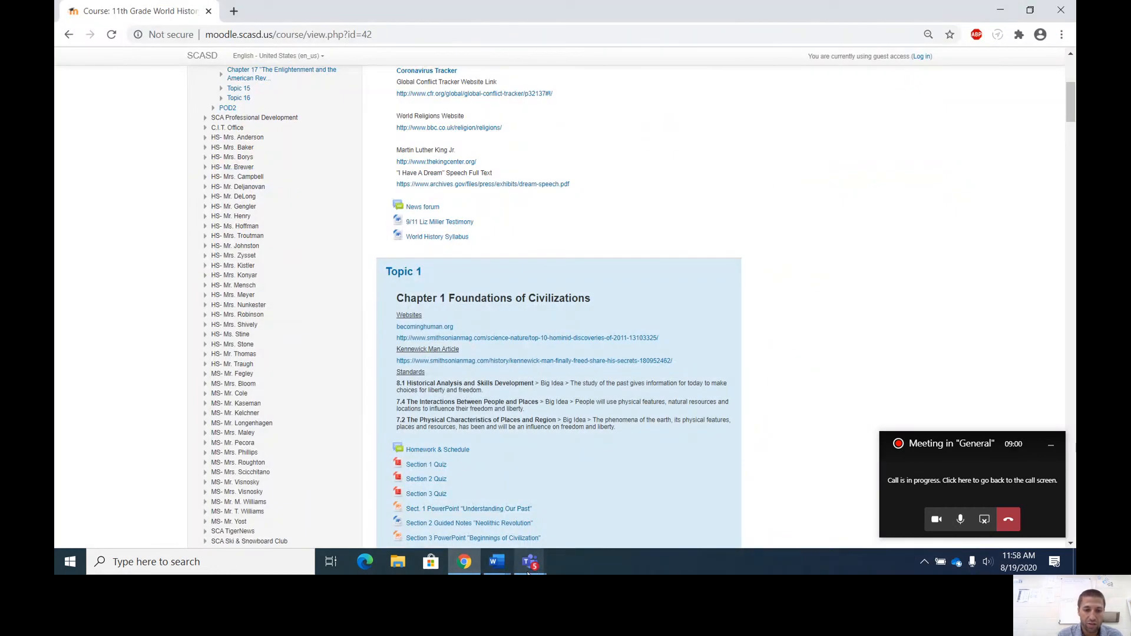
# Return to the Teams meeting window and bring up More actions to stop the recording.
pyautogui.click(972, 480)
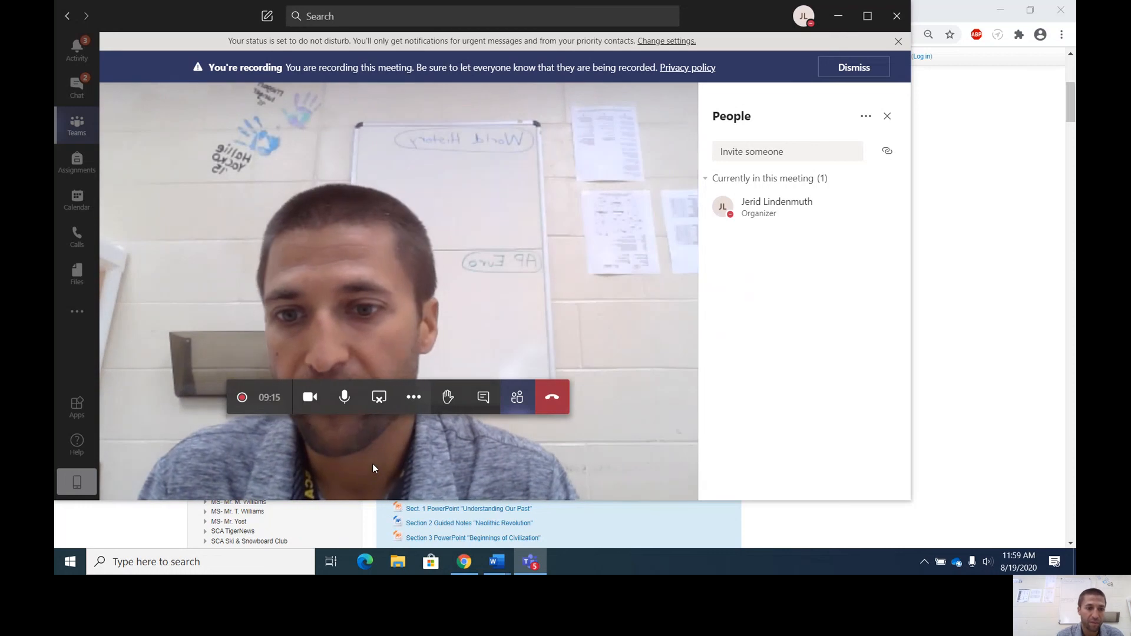
pyautogui.click(413, 397)
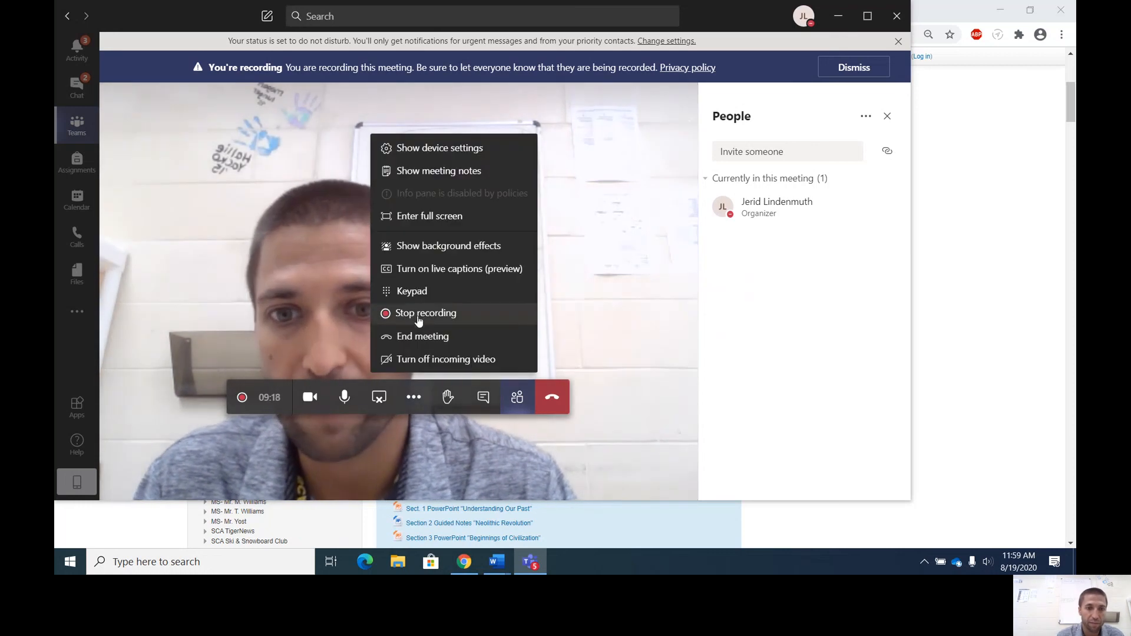